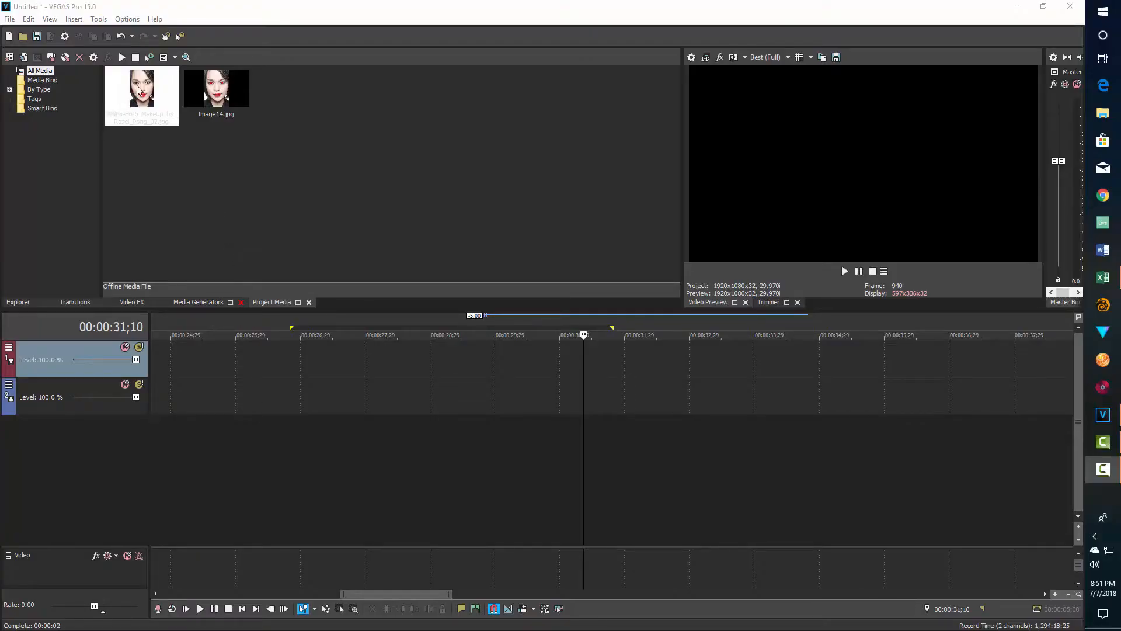
Place the makeup portrait JPG from Project Media onto the video track
click(215, 90)
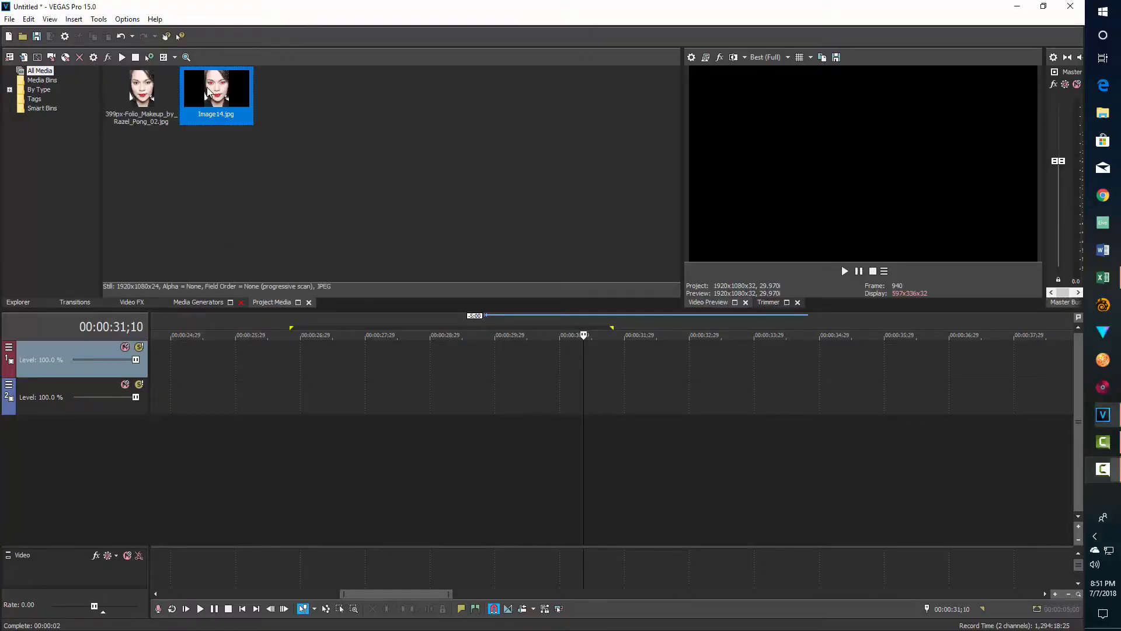
drag(141, 95, 585, 361)
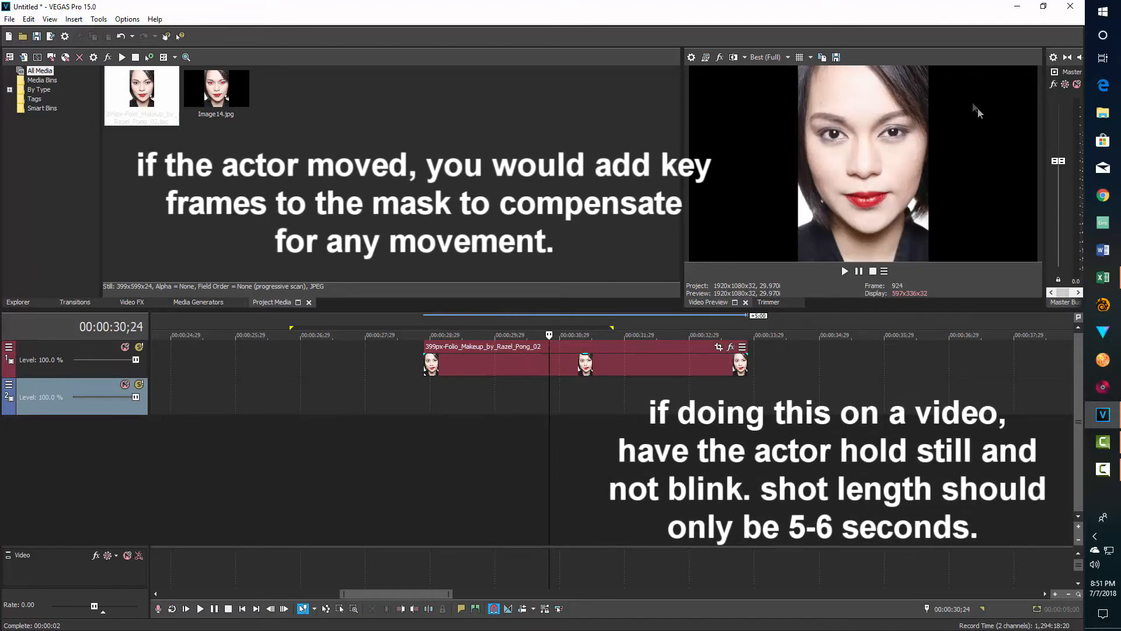
mouse_move(921, 117)
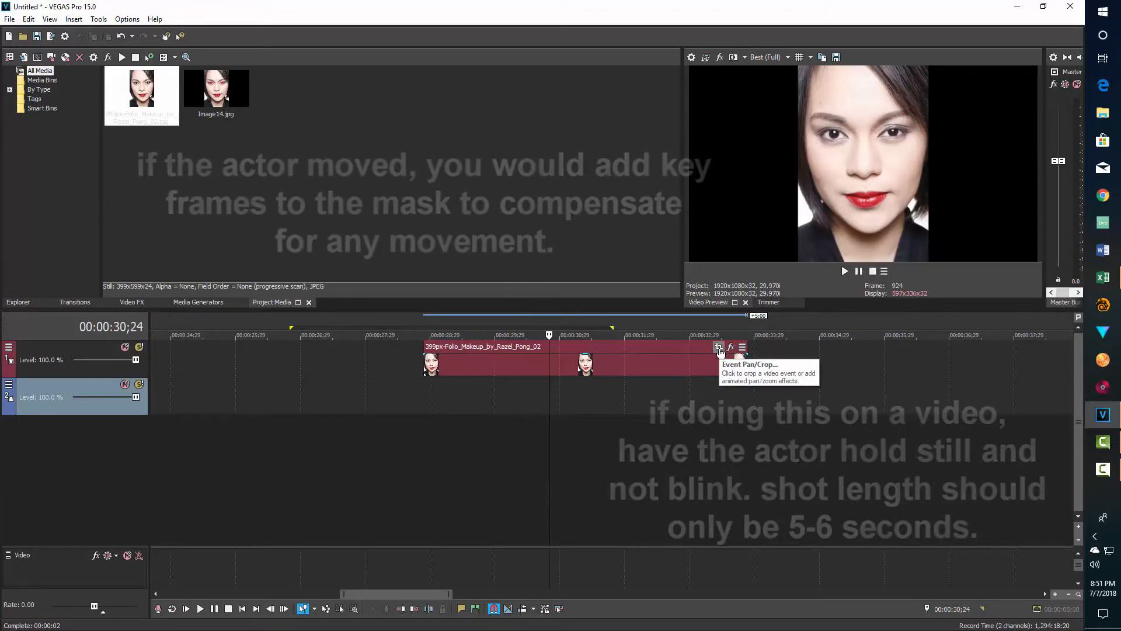
Enable Mask in the portrait's Pan/Crop settings and zoom the workspace onto the left eye
click(719, 347)
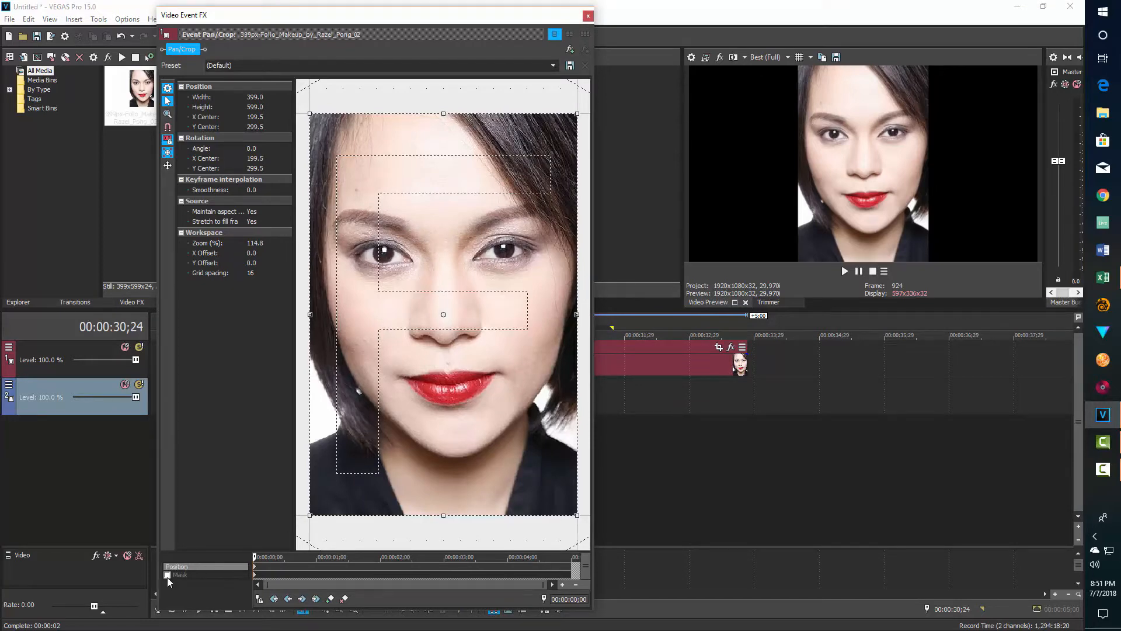
click(180, 575)
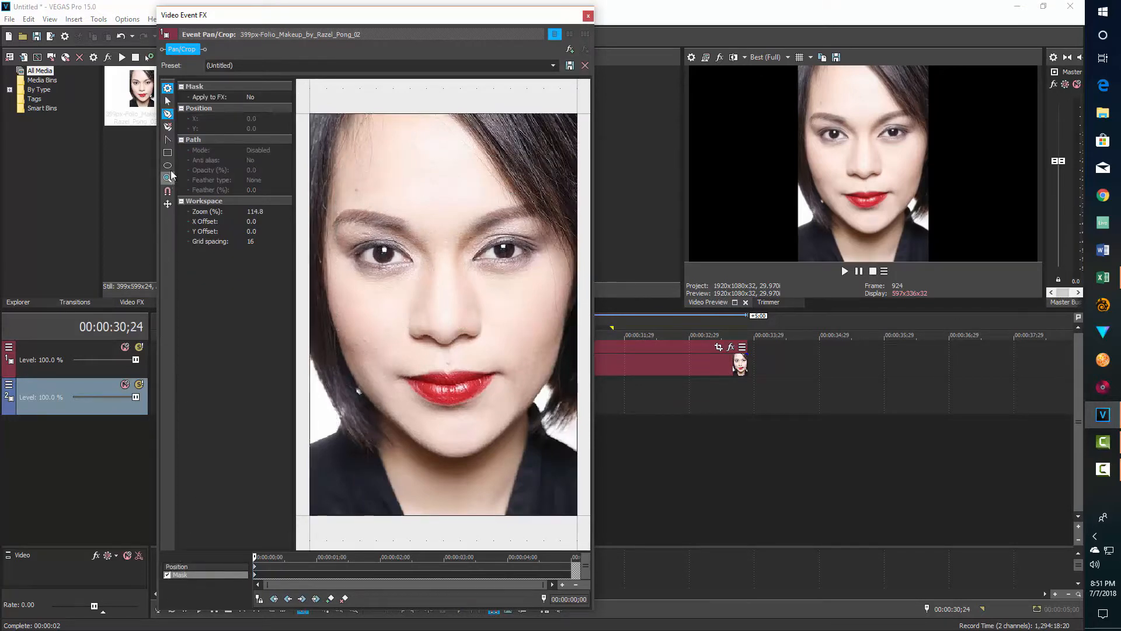
click(167, 165)
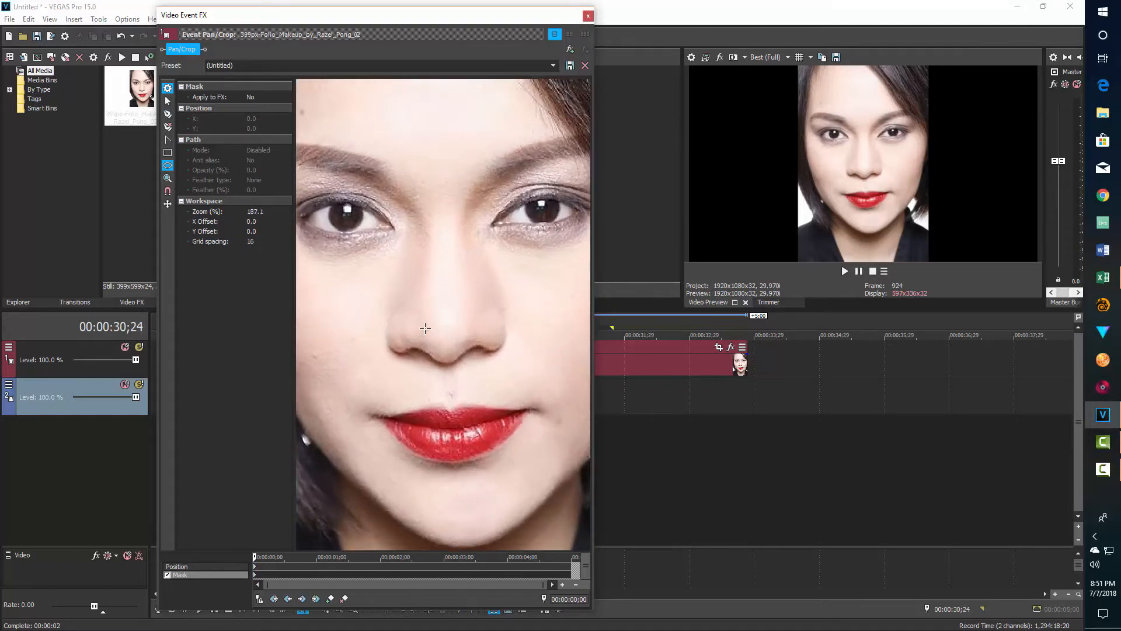
mouse_move(378, 311)
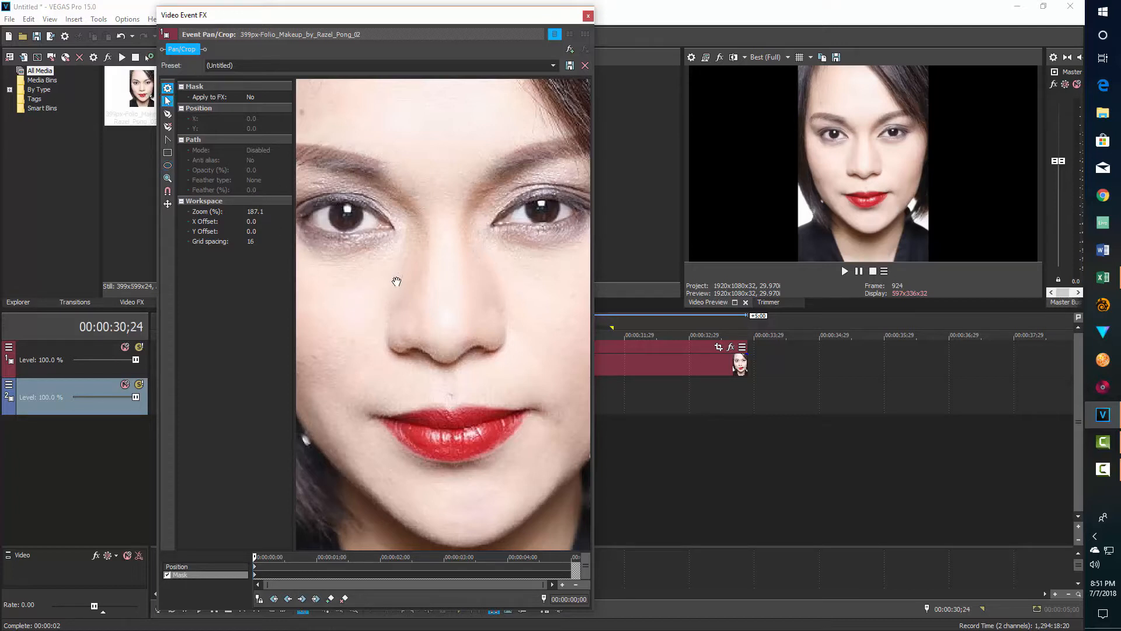
drag(396, 279, 485, 355)
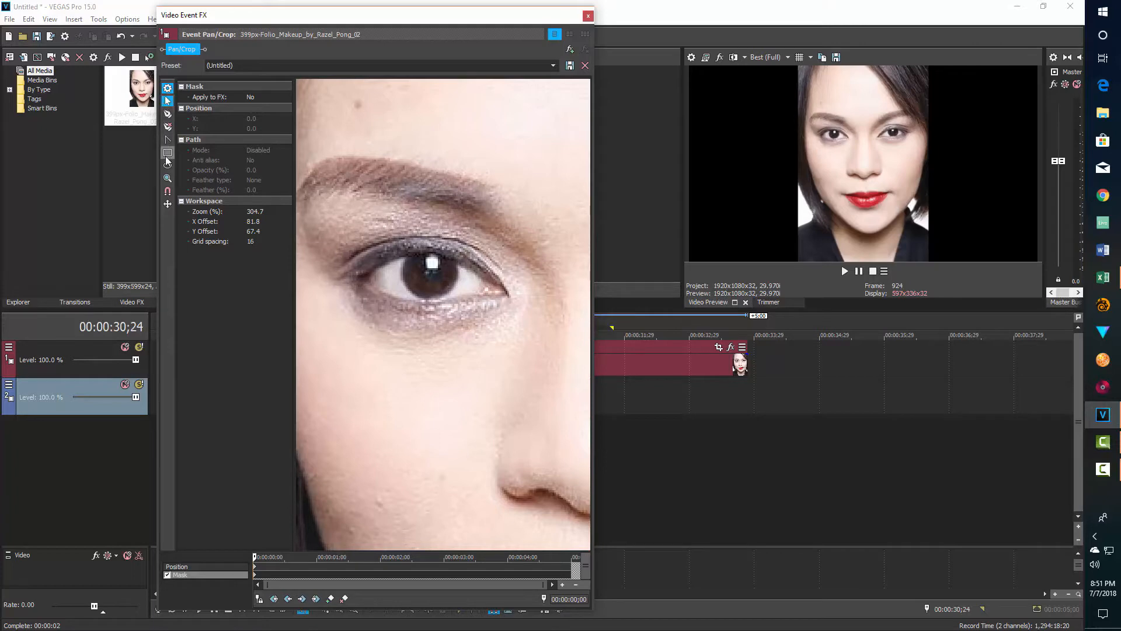
Draw an ellipse mask over the left iris and nudge it to fit with Normal Edit
click(167, 165)
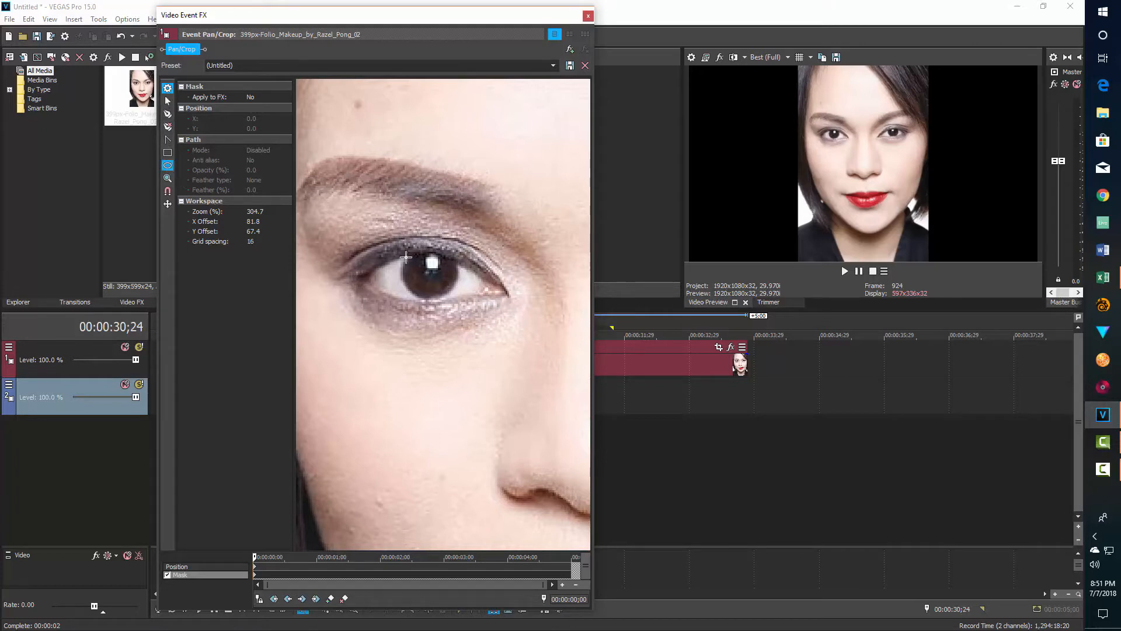
drag(408, 257, 451, 289)
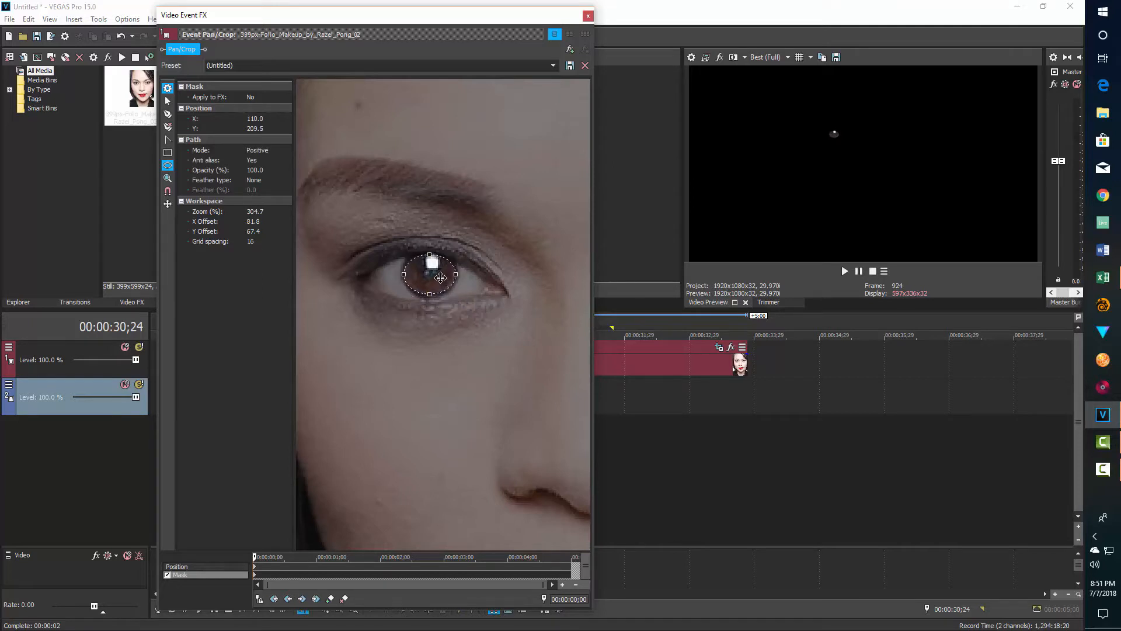
click(431, 279)
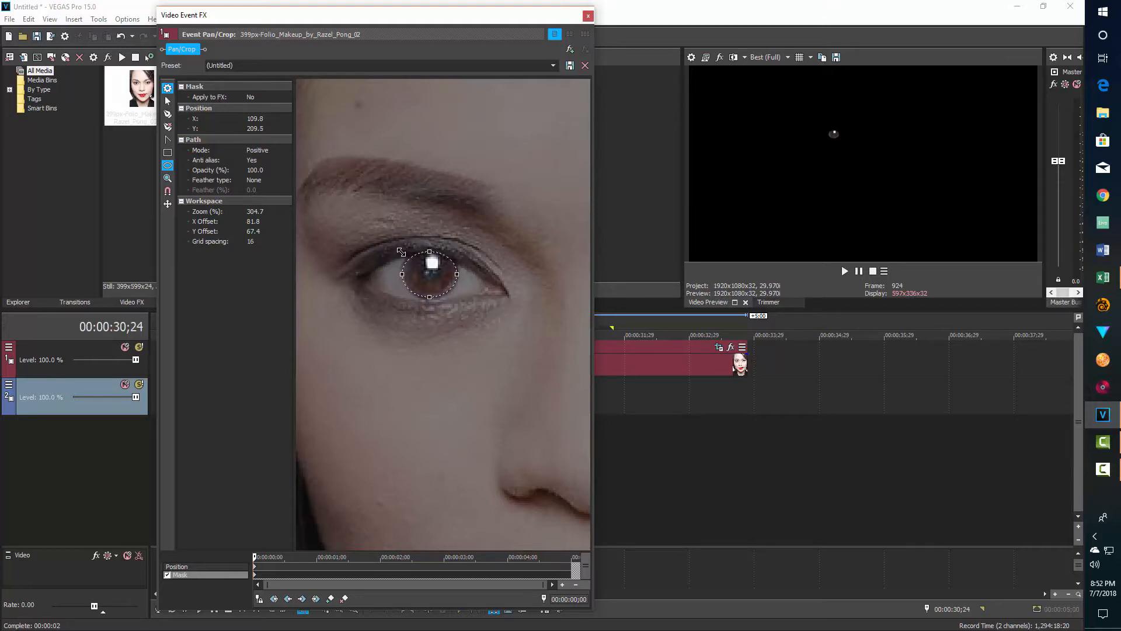
click(428, 276)
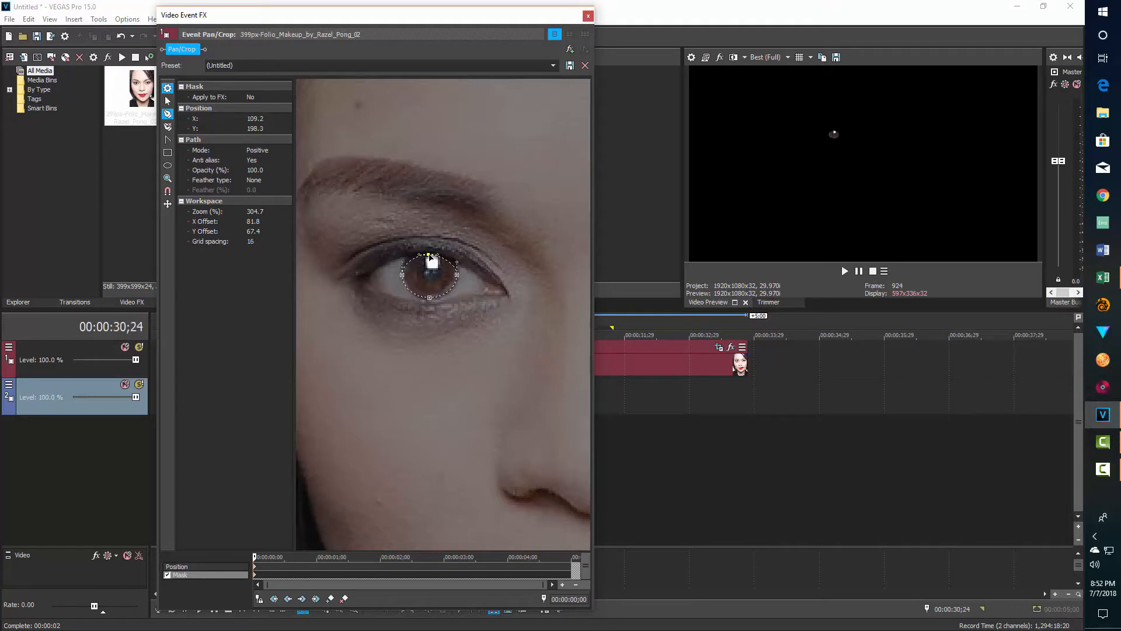
drag(428, 275, 431, 270)
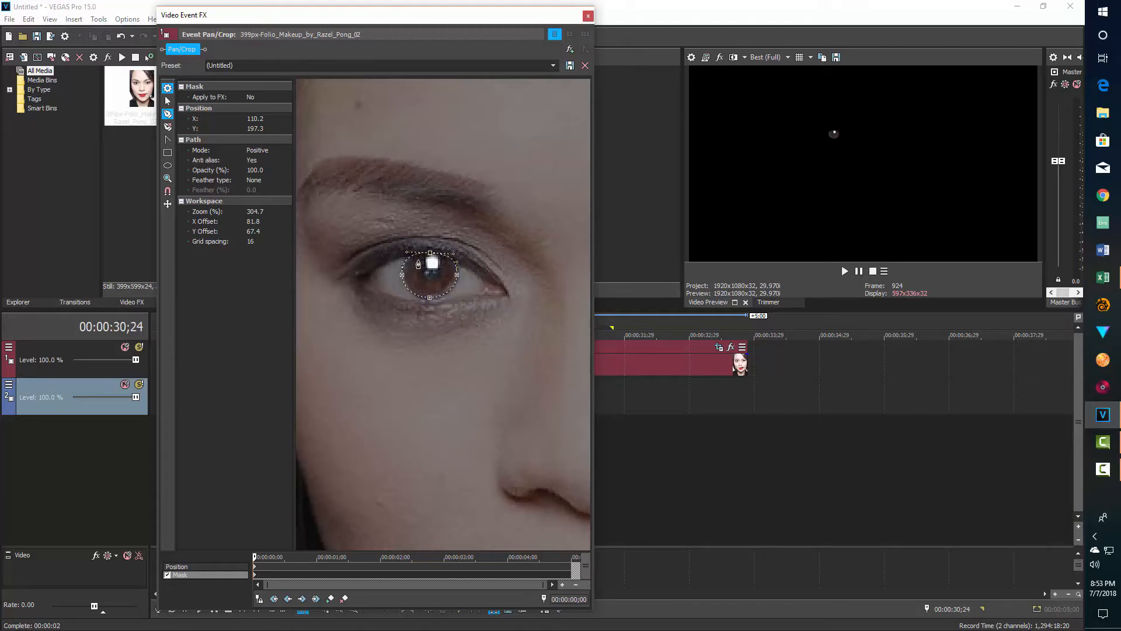
Deselect all mask shapes and pan the workspace over to the other eye
right_click(428, 343)
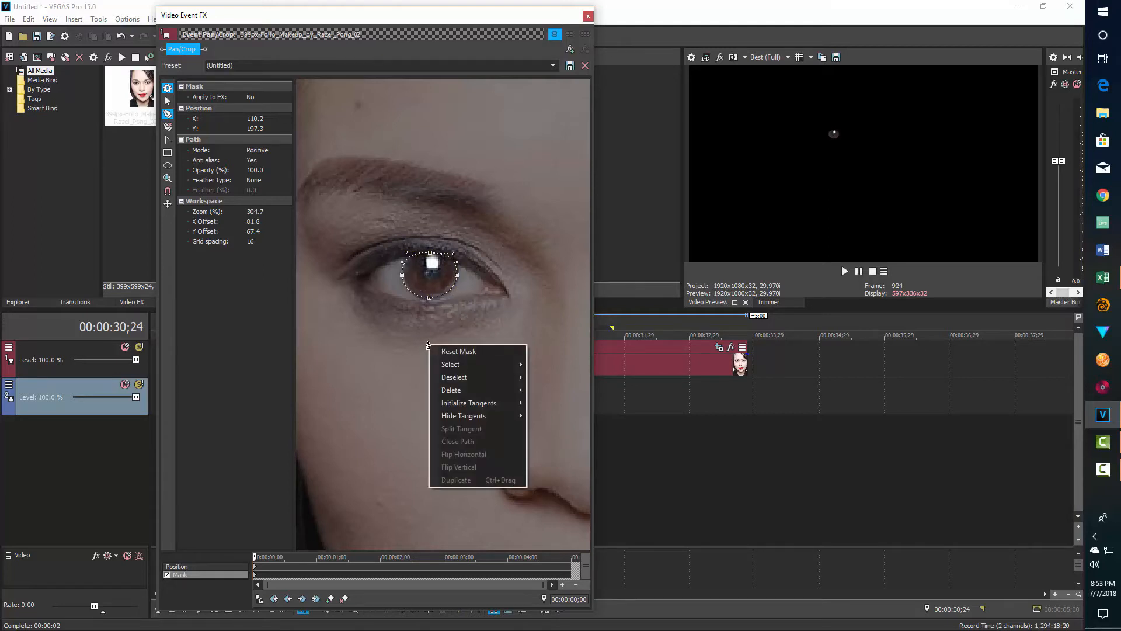
mouse_move(454, 377)
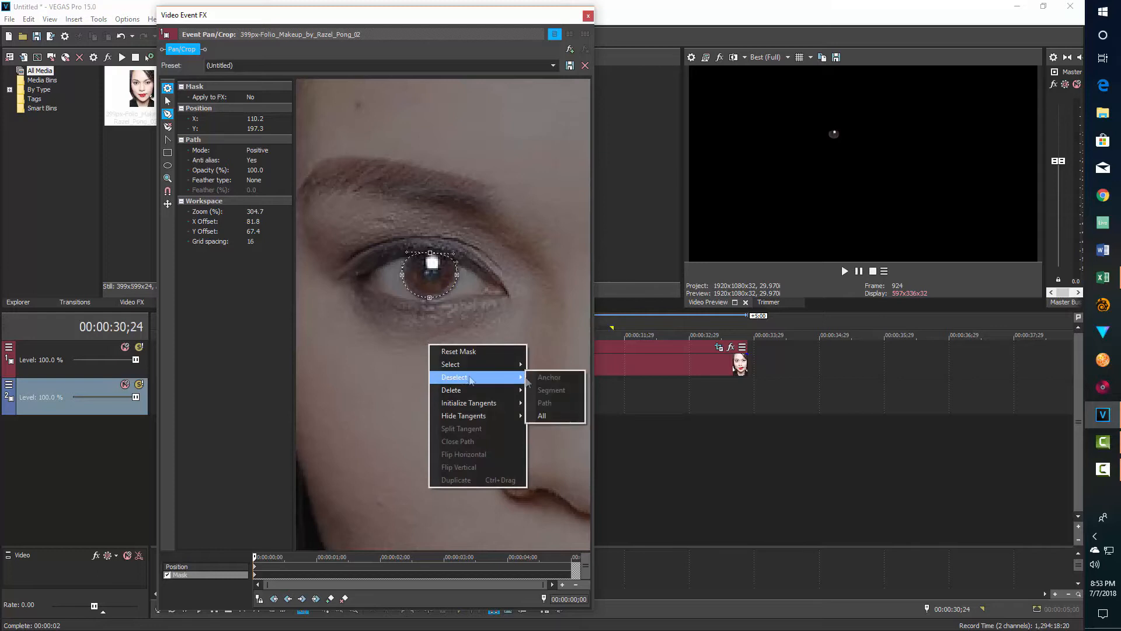
click(541, 416)
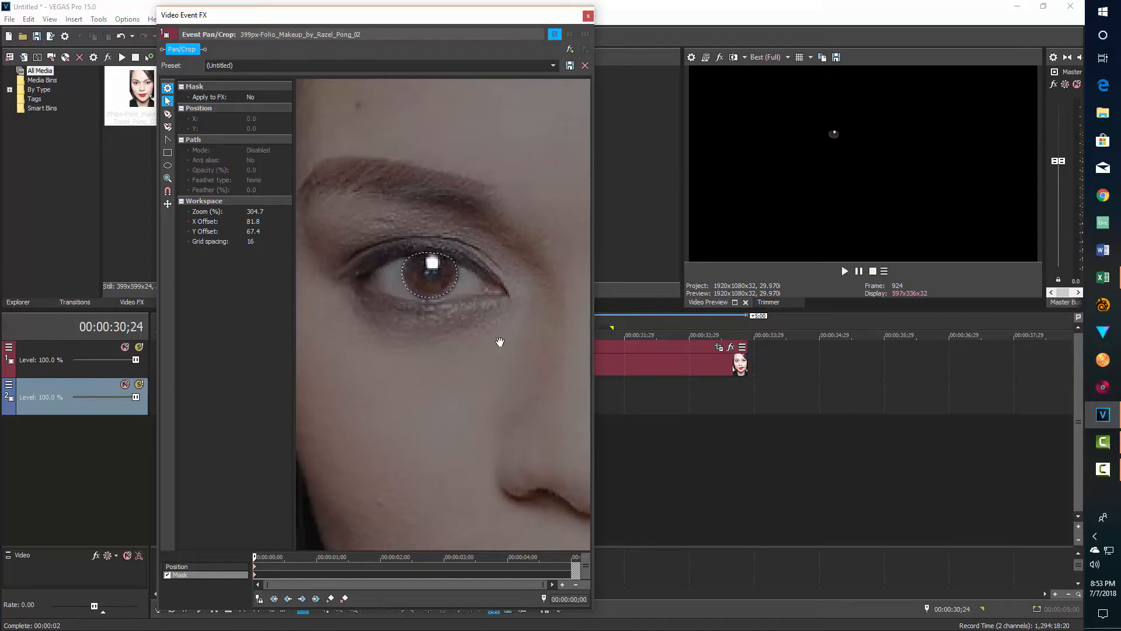
drag(431, 274, 322, 273)
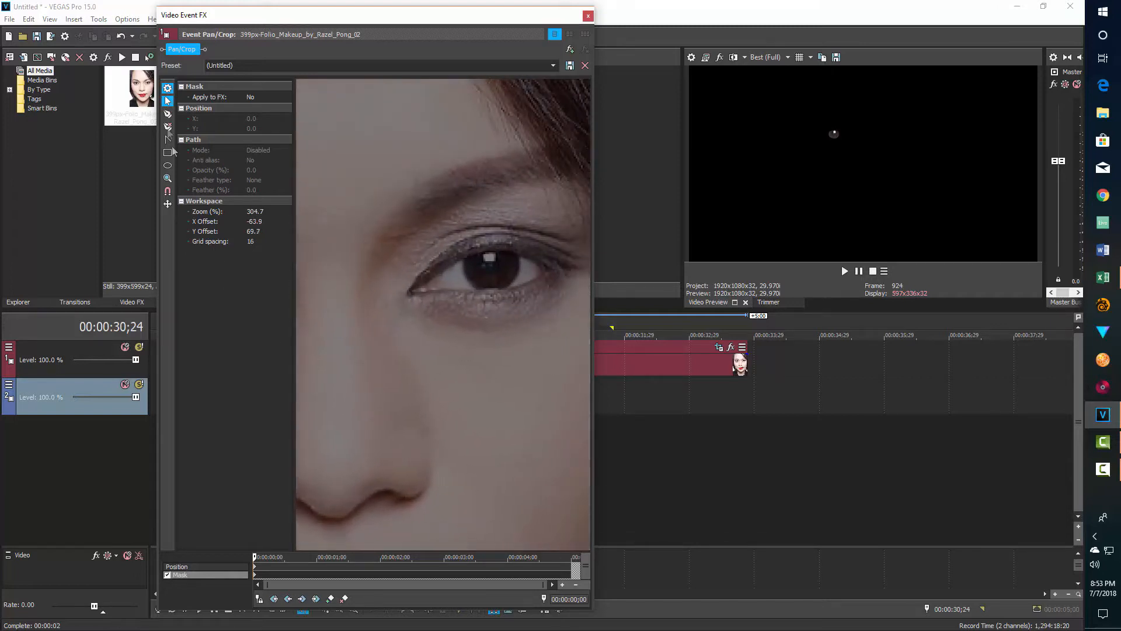
Draw a second ellipse mask over the other iris and reshape its anchors to fit
click(167, 165)
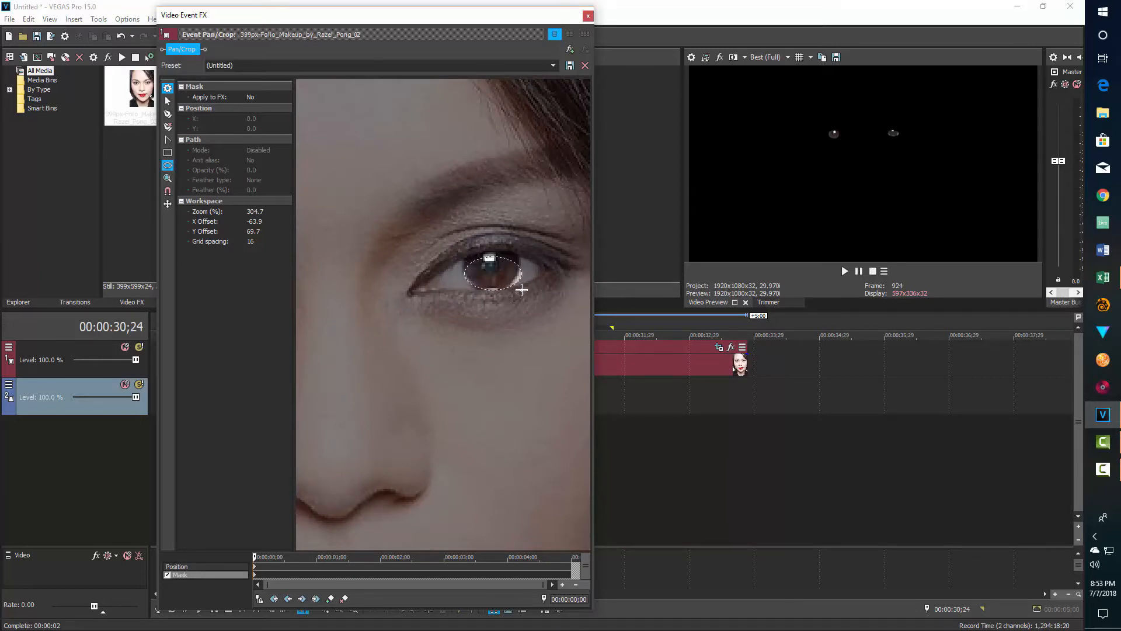
drag(458, 257, 522, 290)
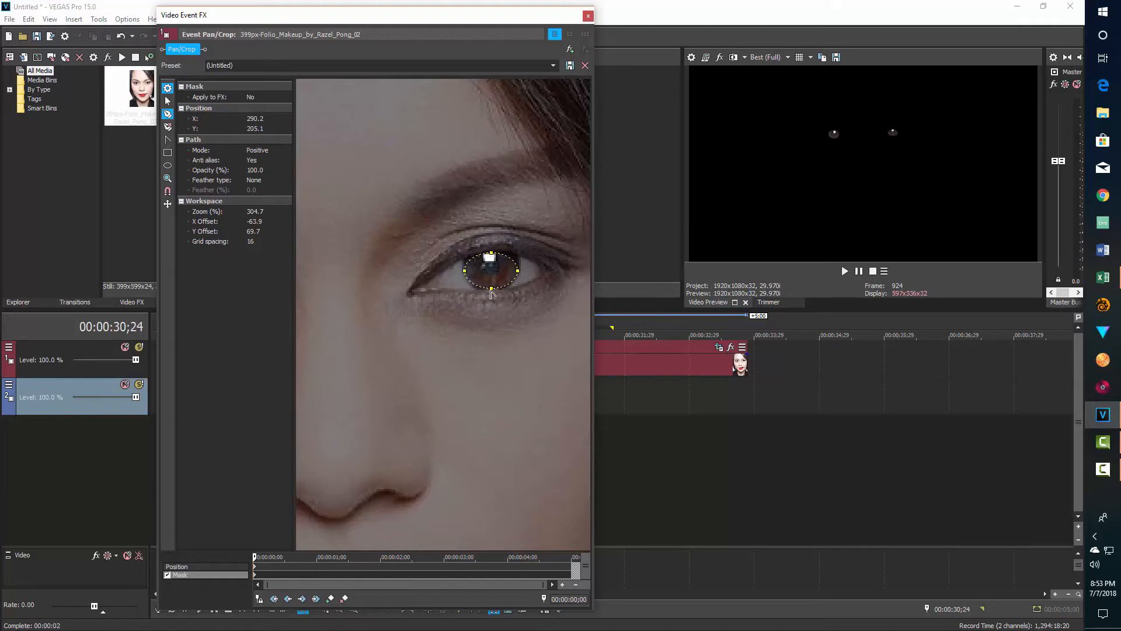
drag(492, 273, 492, 290)
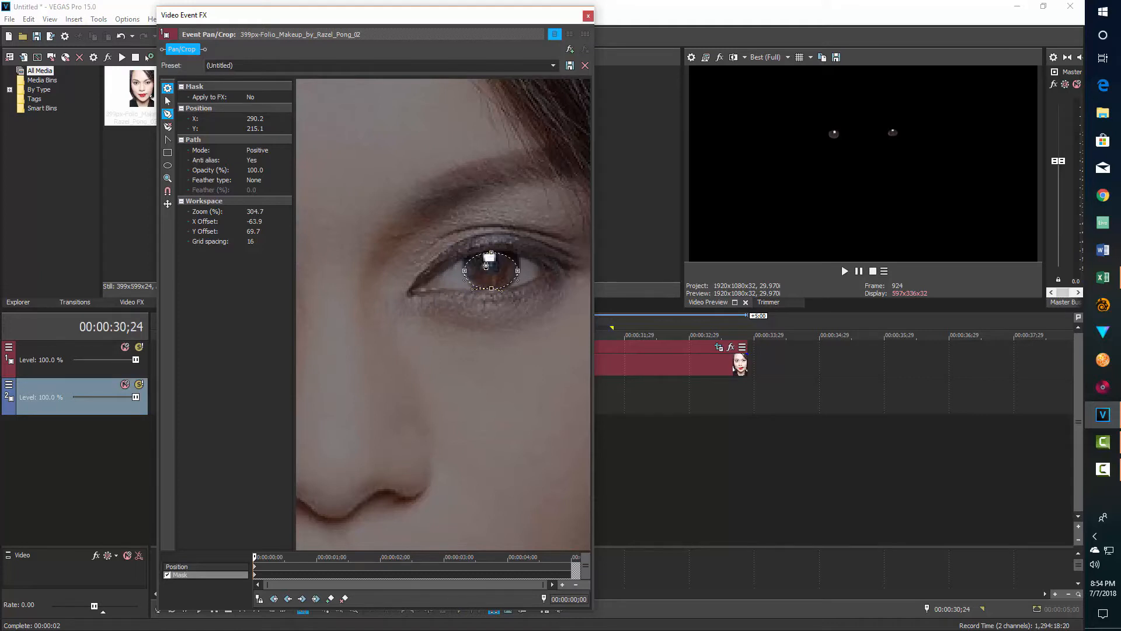
drag(489, 260, 489, 248)
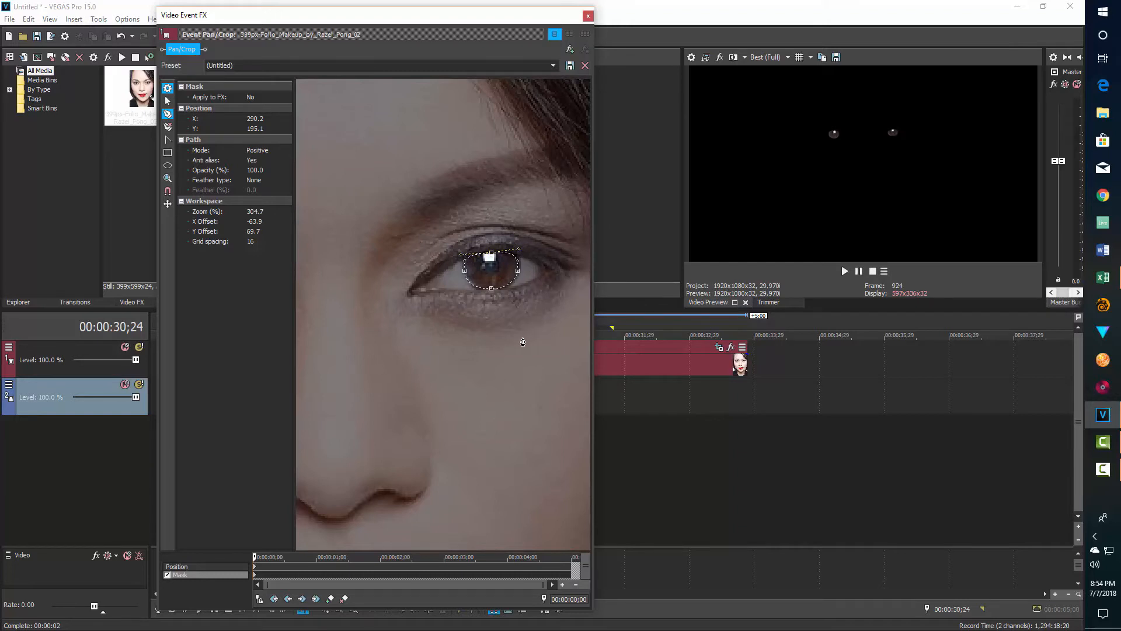
Deselect all shapes, then tighten the second iris oval's outline
right_click(522, 341)
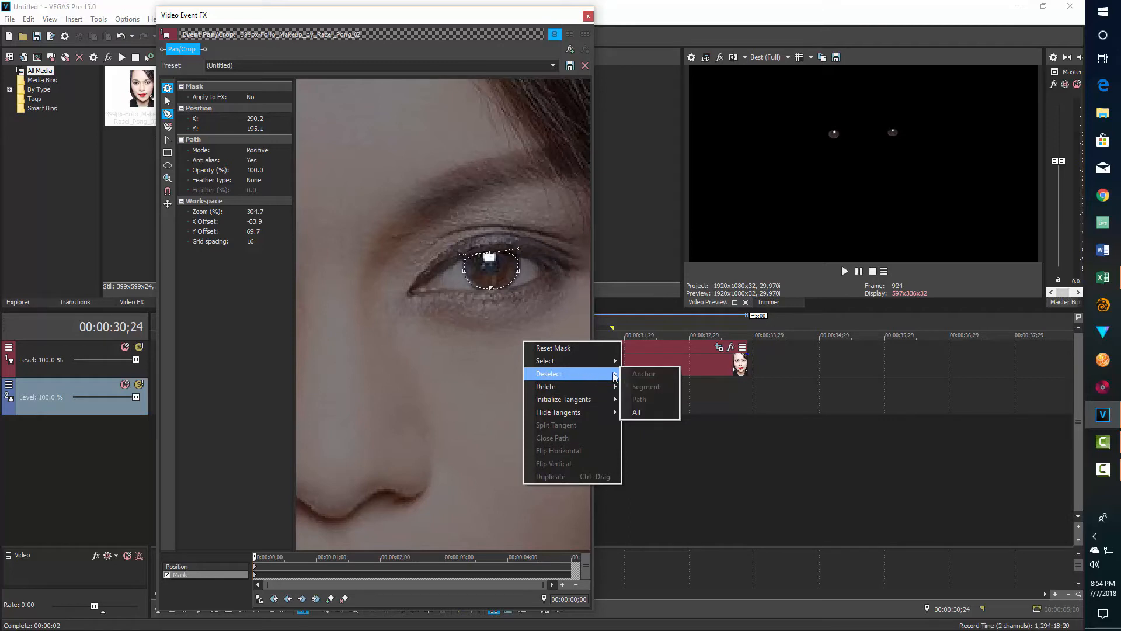
click(635, 412)
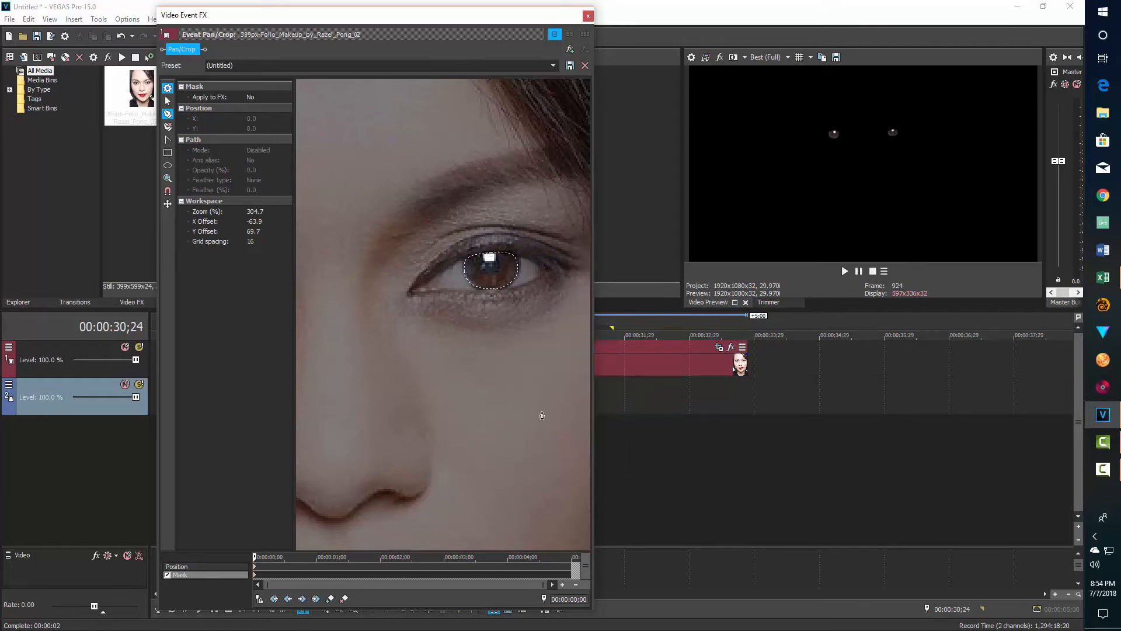
mouse_move(540, 416)
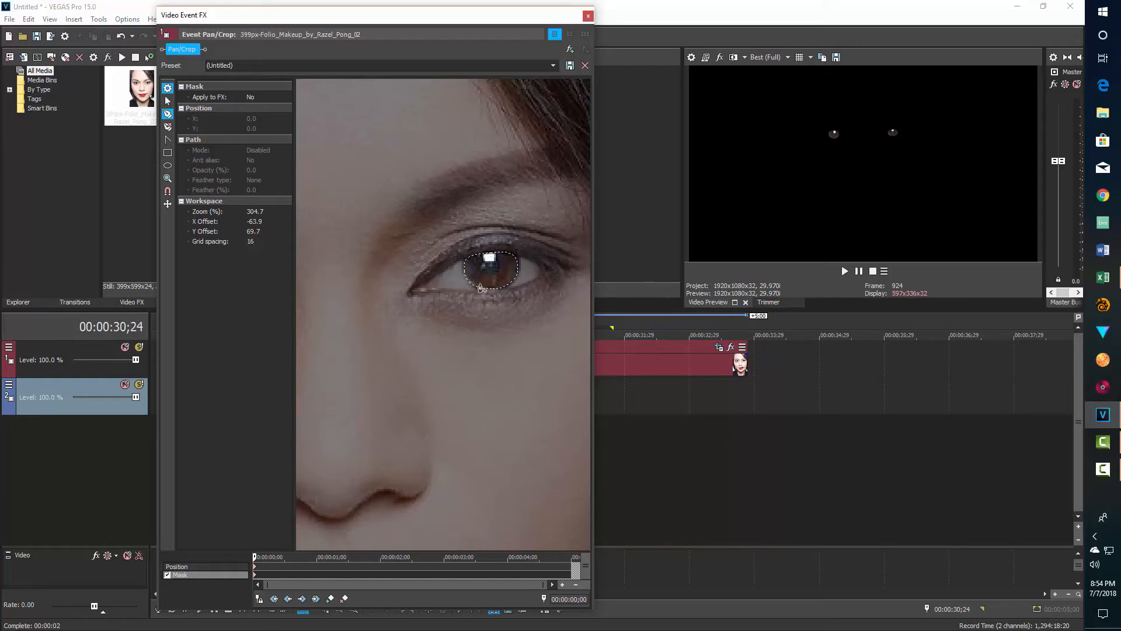
mouse_move(465, 275)
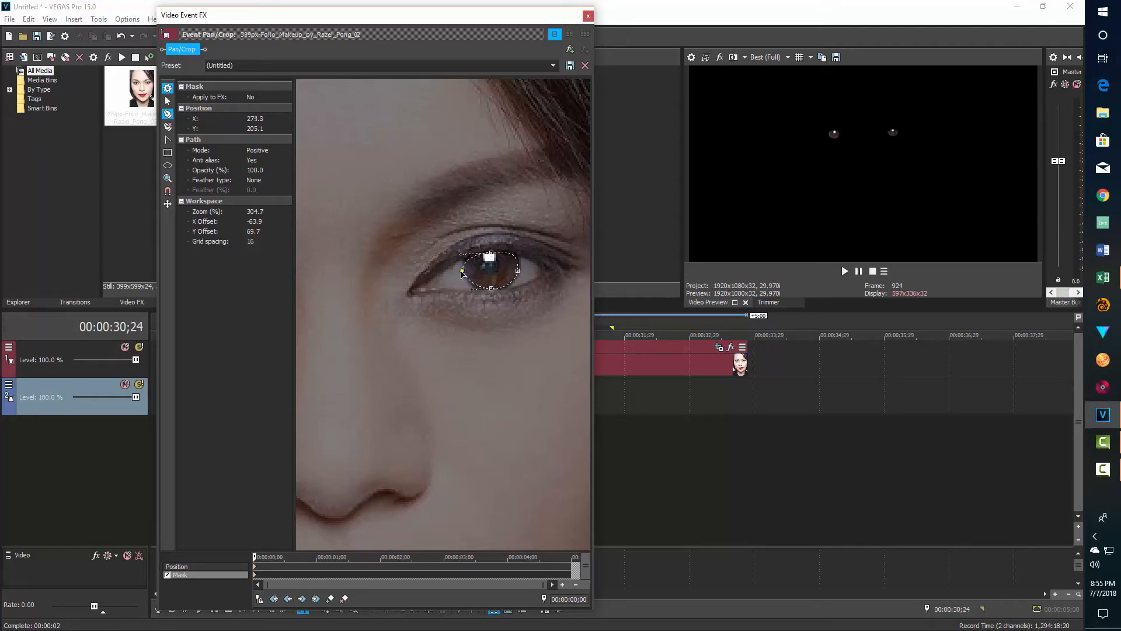
drag(463, 273, 468, 276)
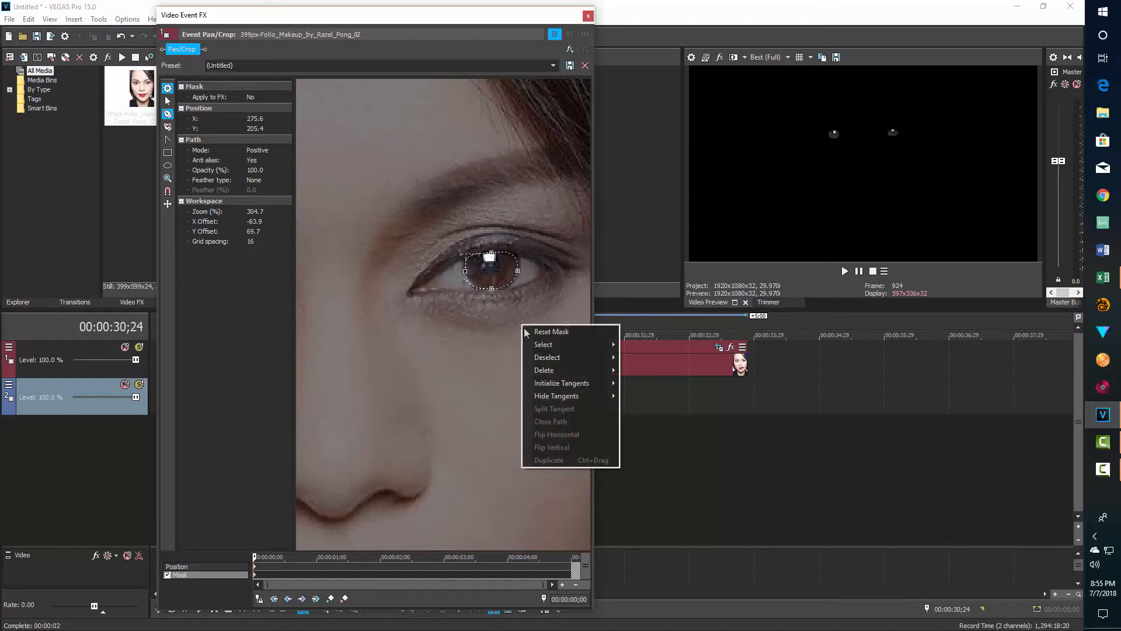
mouse_move(543, 370)
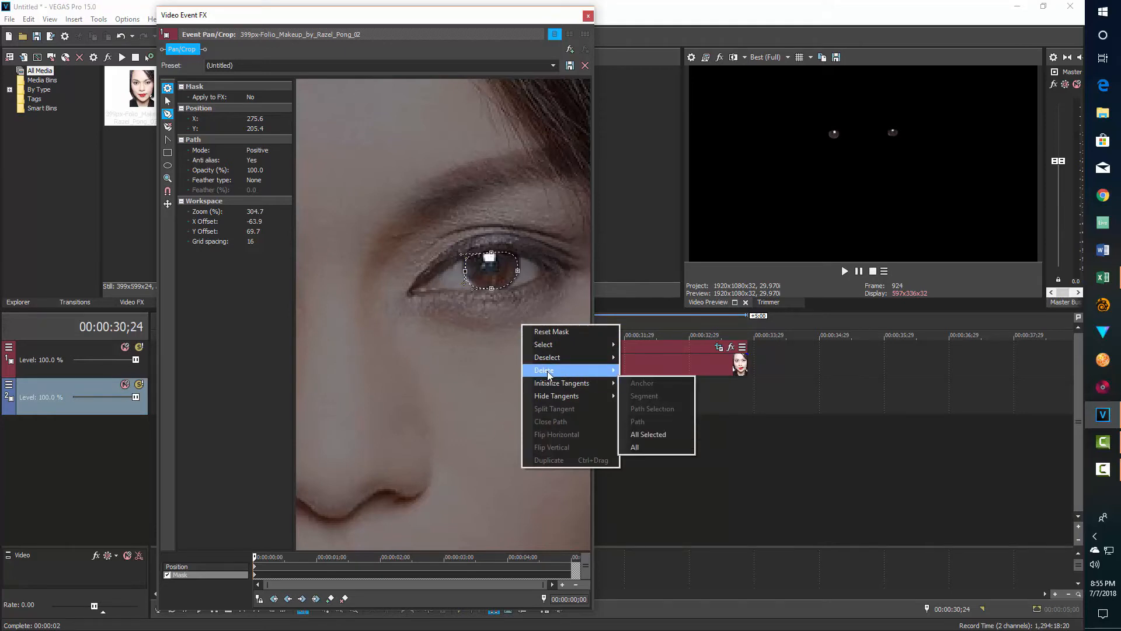
mouse_move(547, 358)
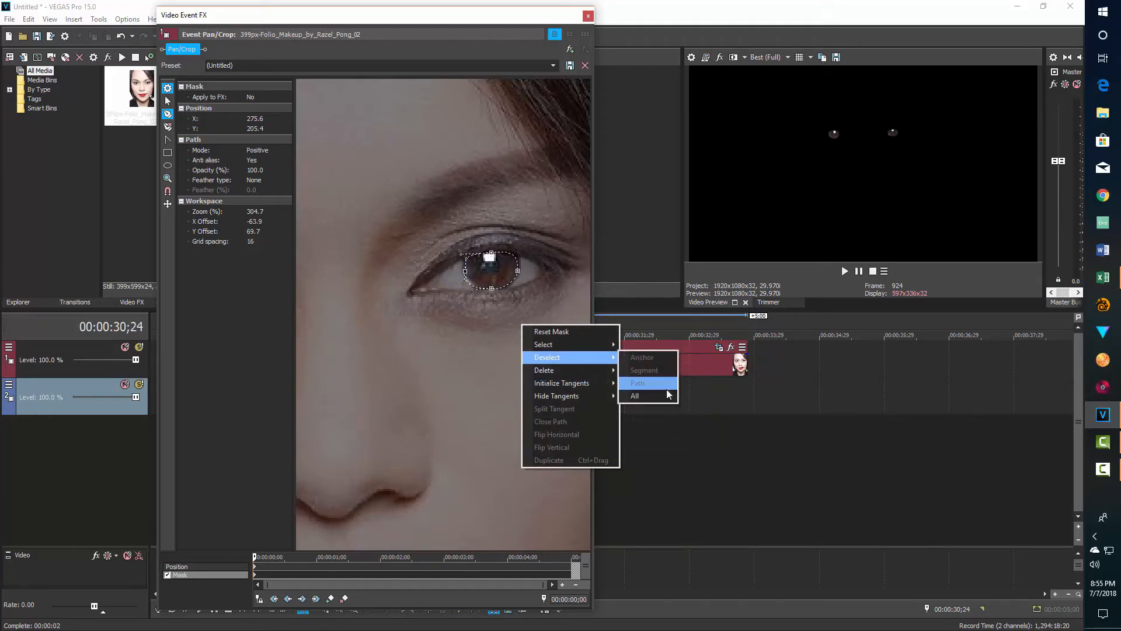
Deselect the right iris mask path so no path remains selected
click(634, 396)
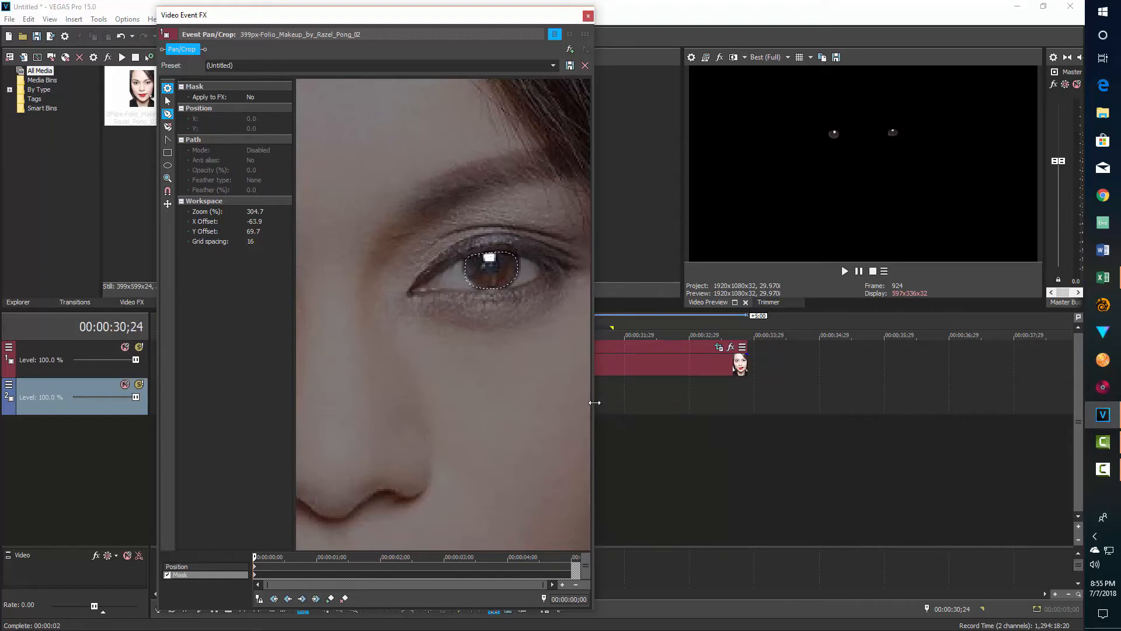
mouse_move(516, 289)
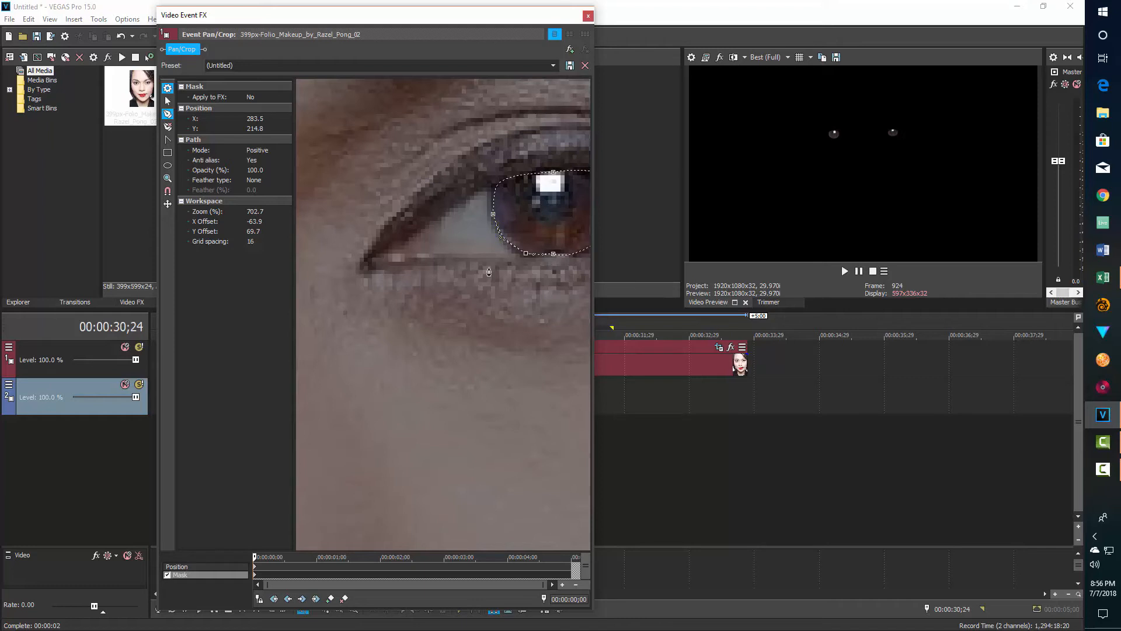
right_click(490, 272)
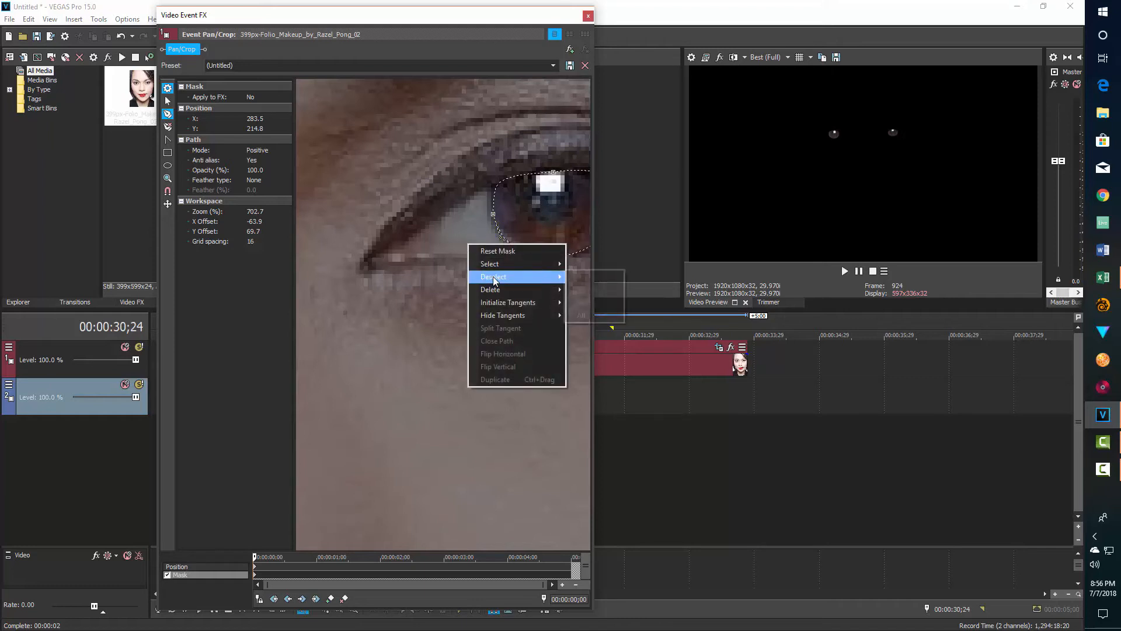
click(493, 276)
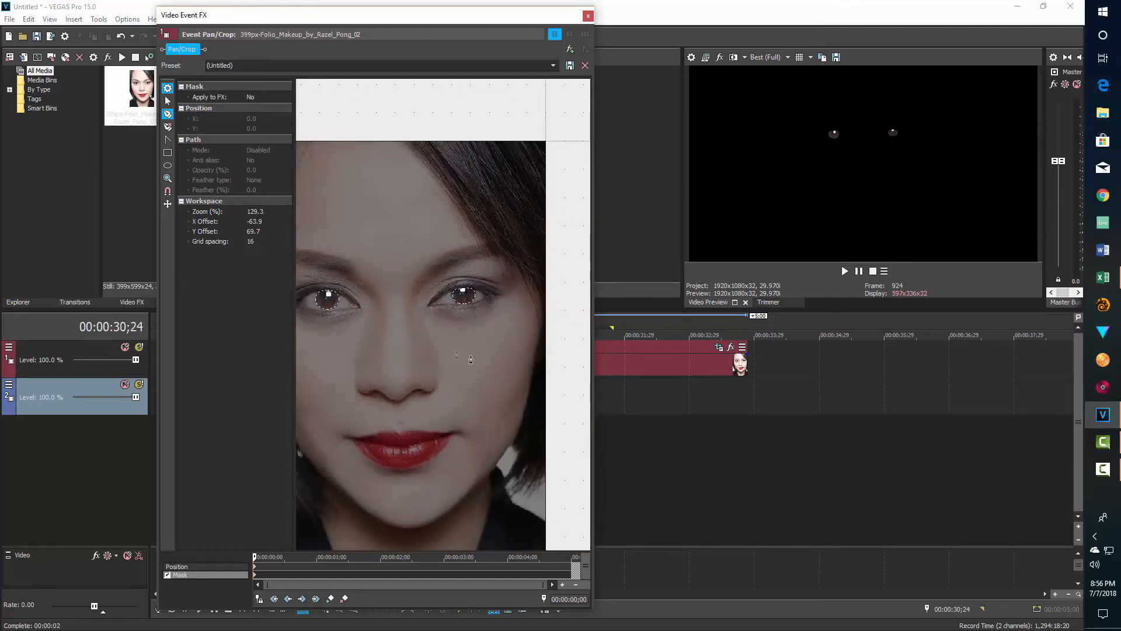
mouse_move(167, 139)
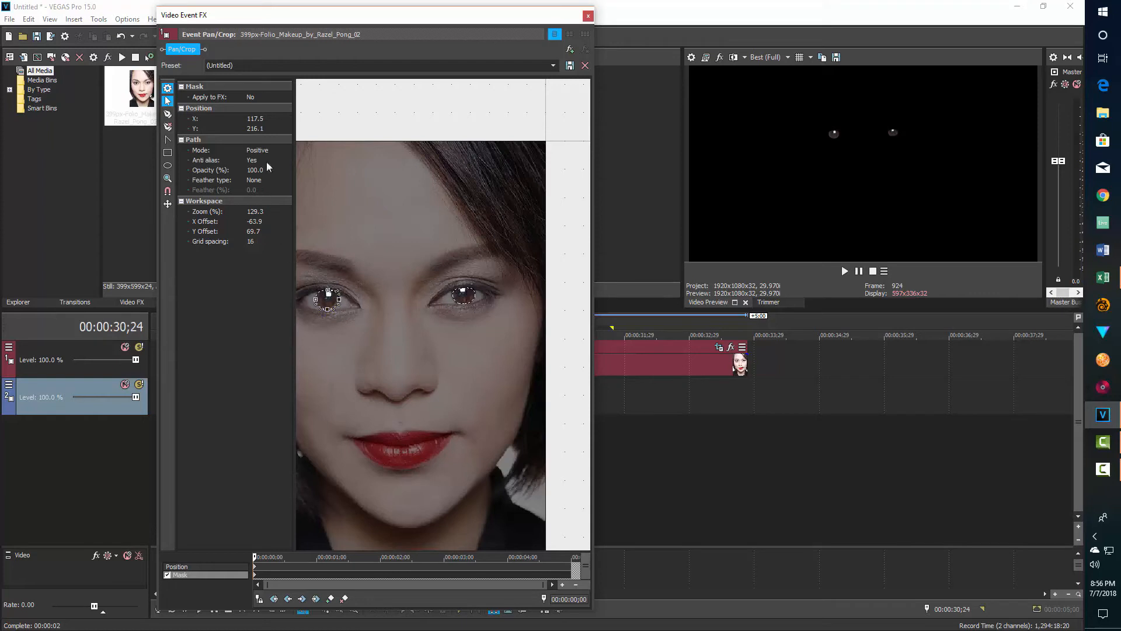
Feather the left iris mask Both ways at about 2%, then deselect its path
click(269, 180)
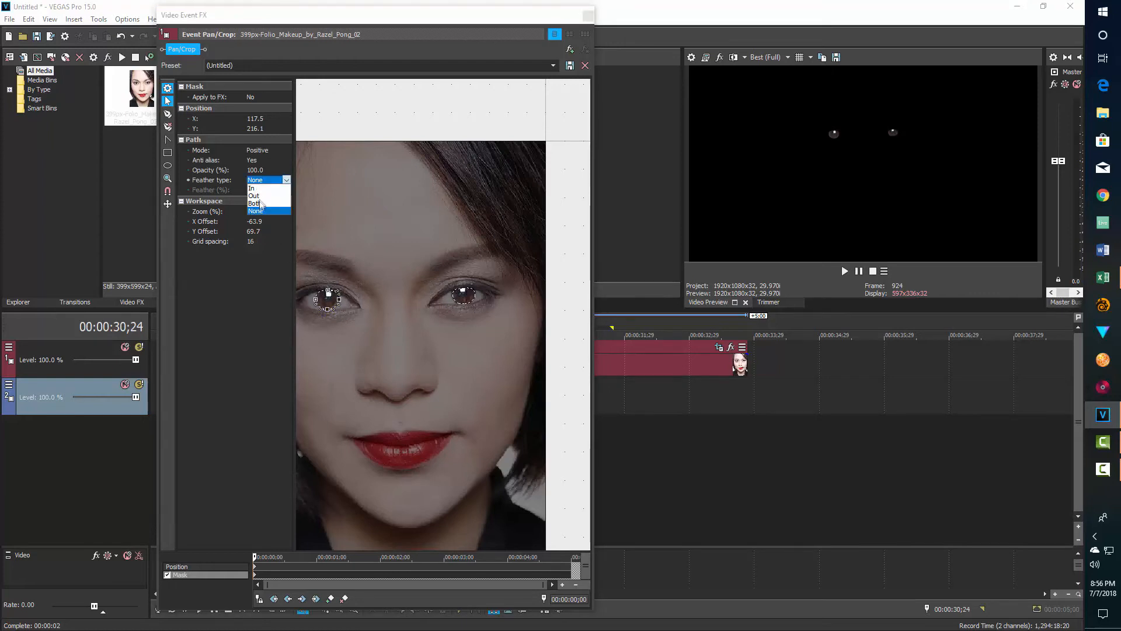
click(255, 203)
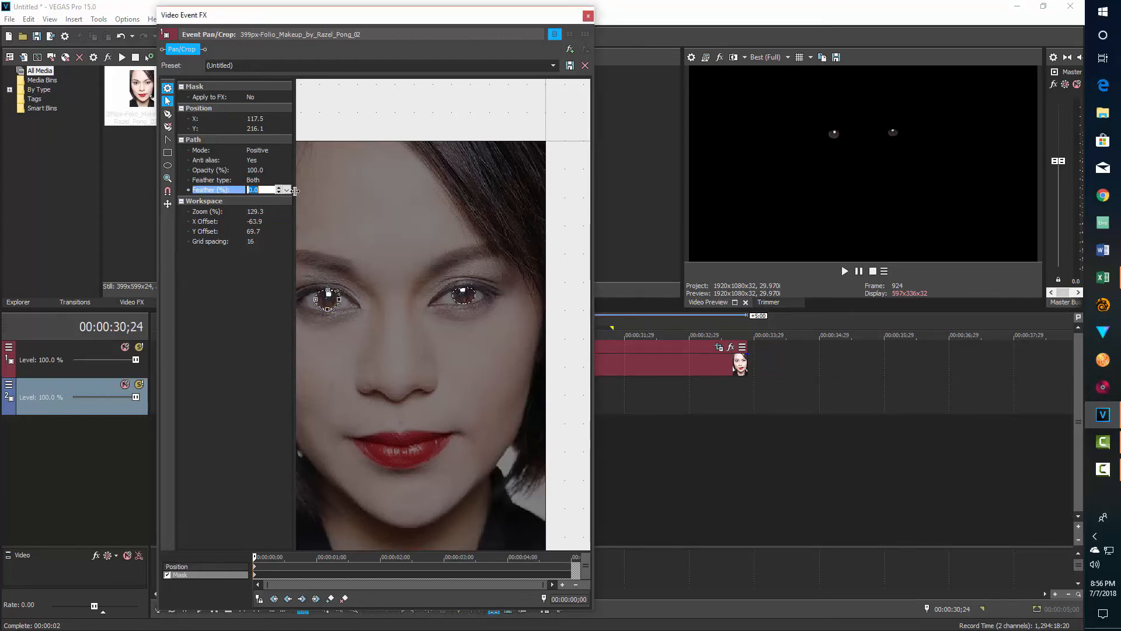
mouse_move(357, 246)
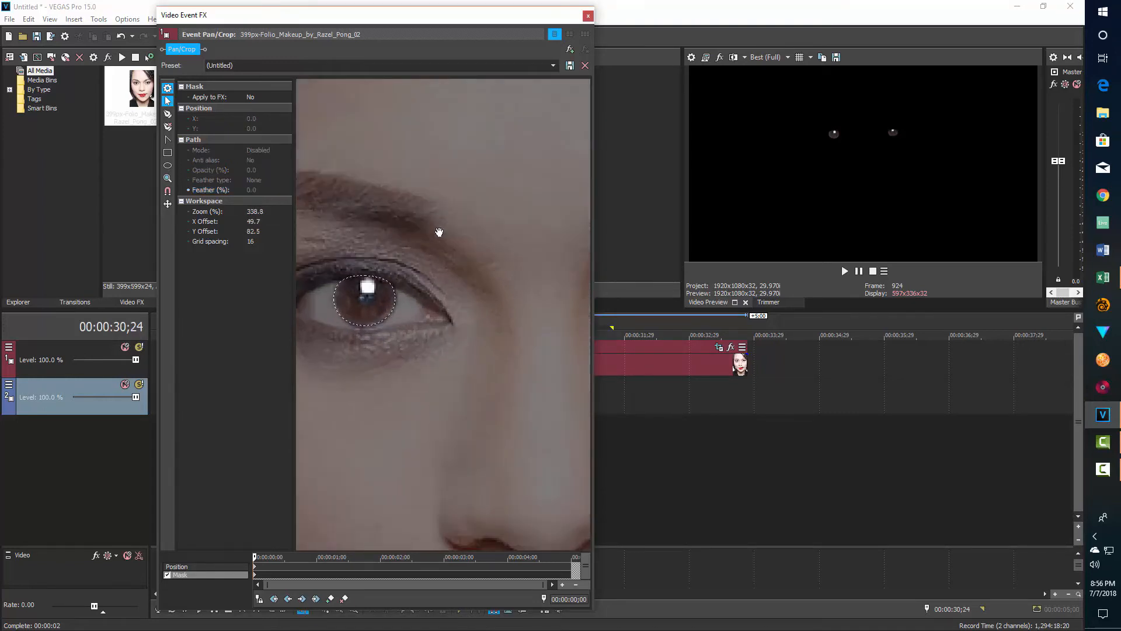
click(215, 190)
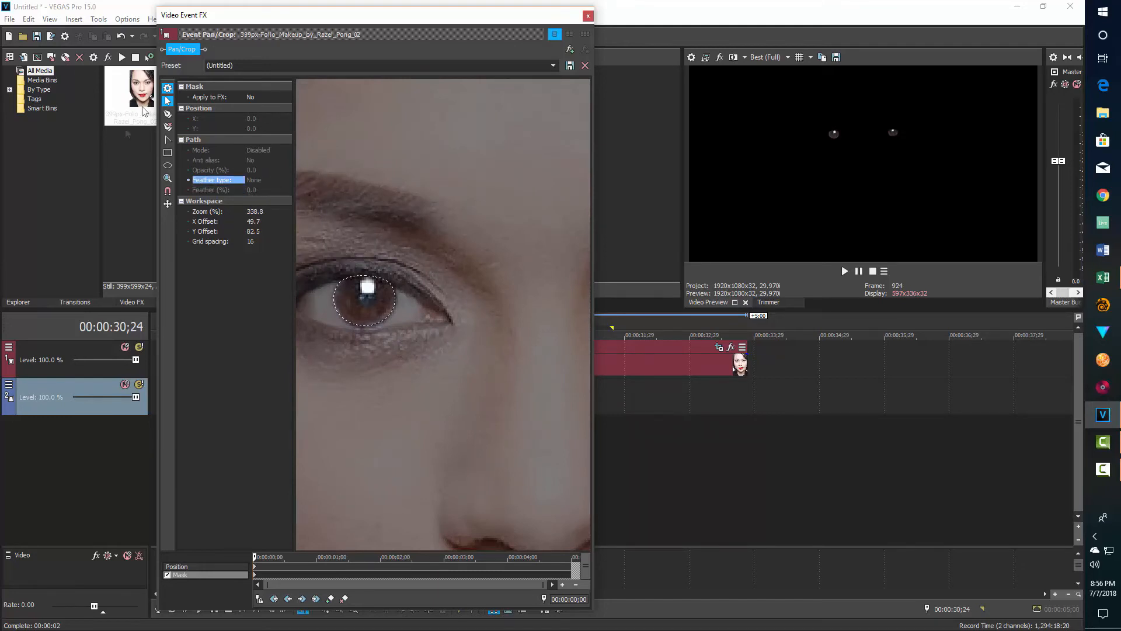
mouse_move(167, 114)
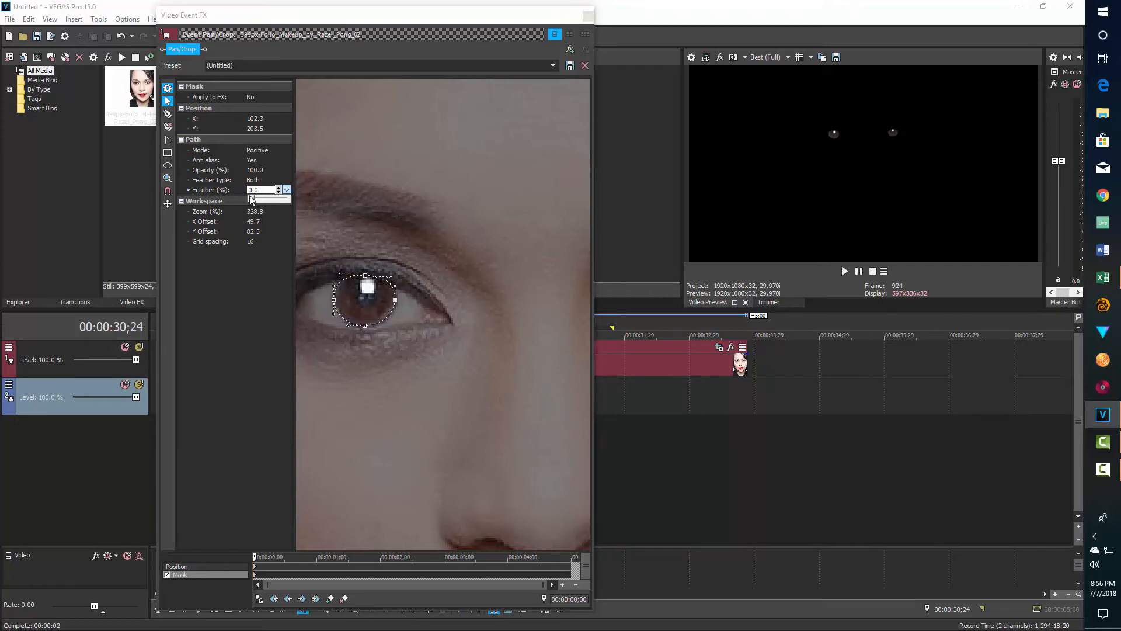
text(2.0)
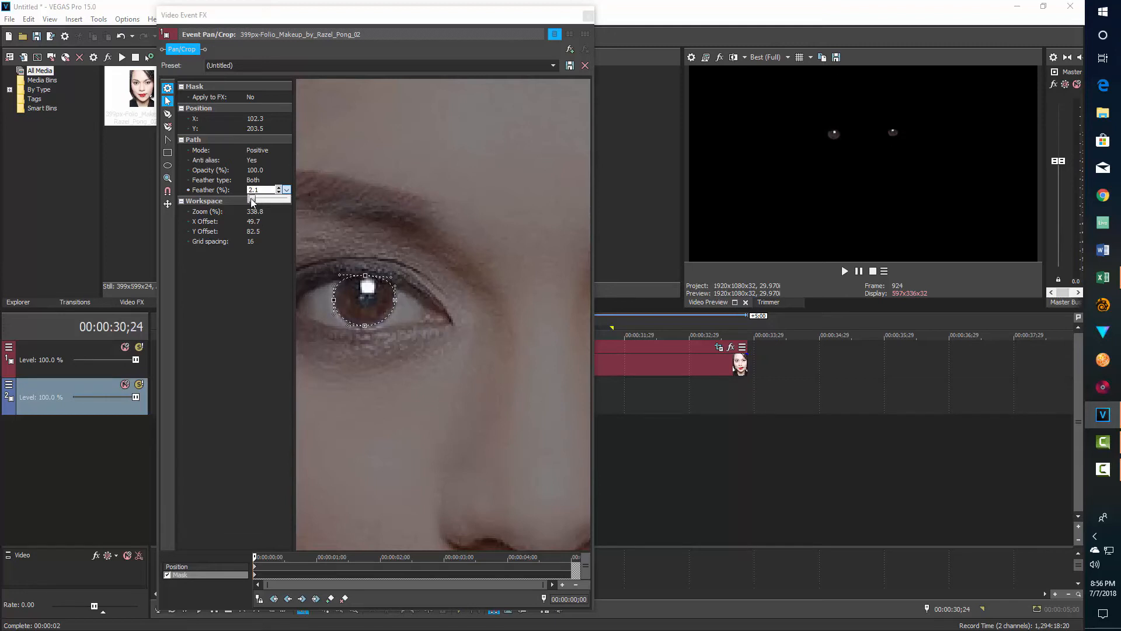
click(286, 187)
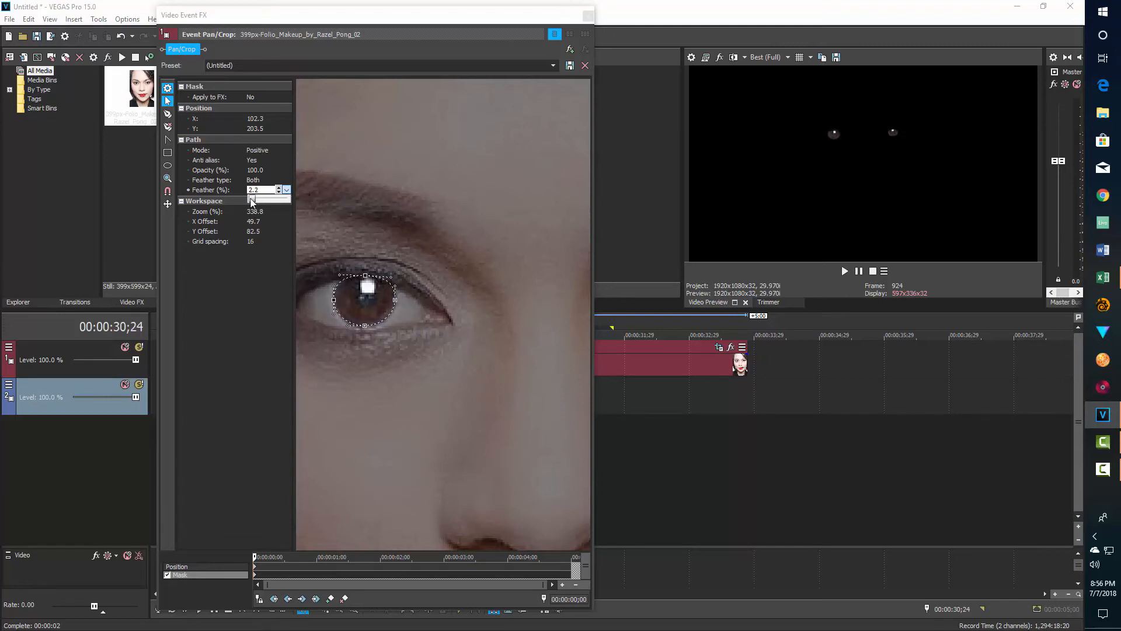
click(287, 192)
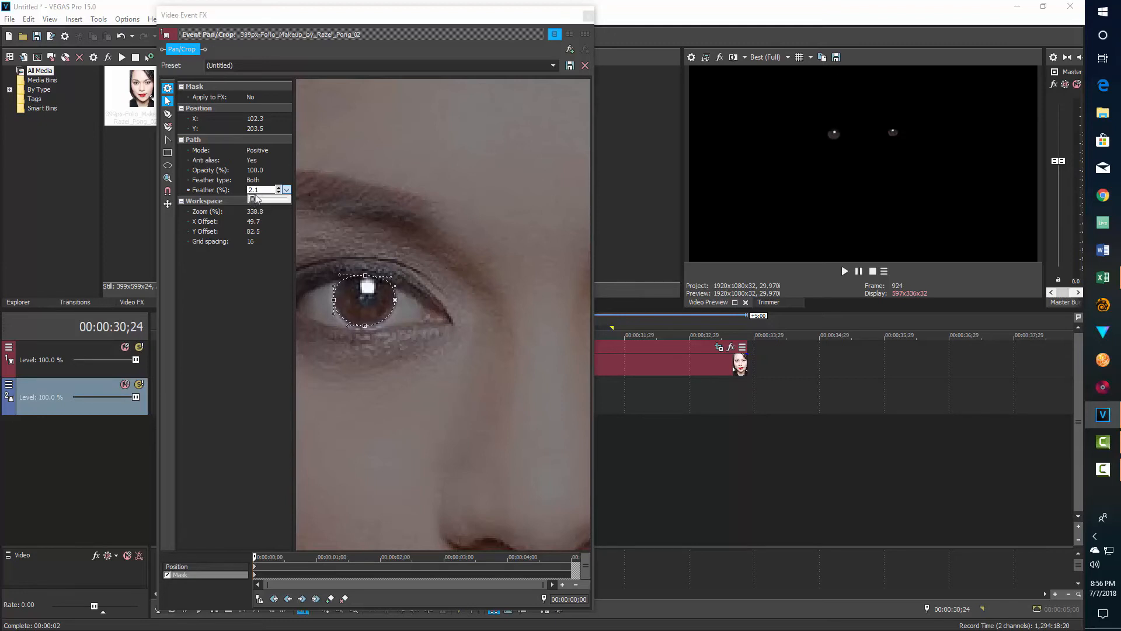
right_click(444, 193)
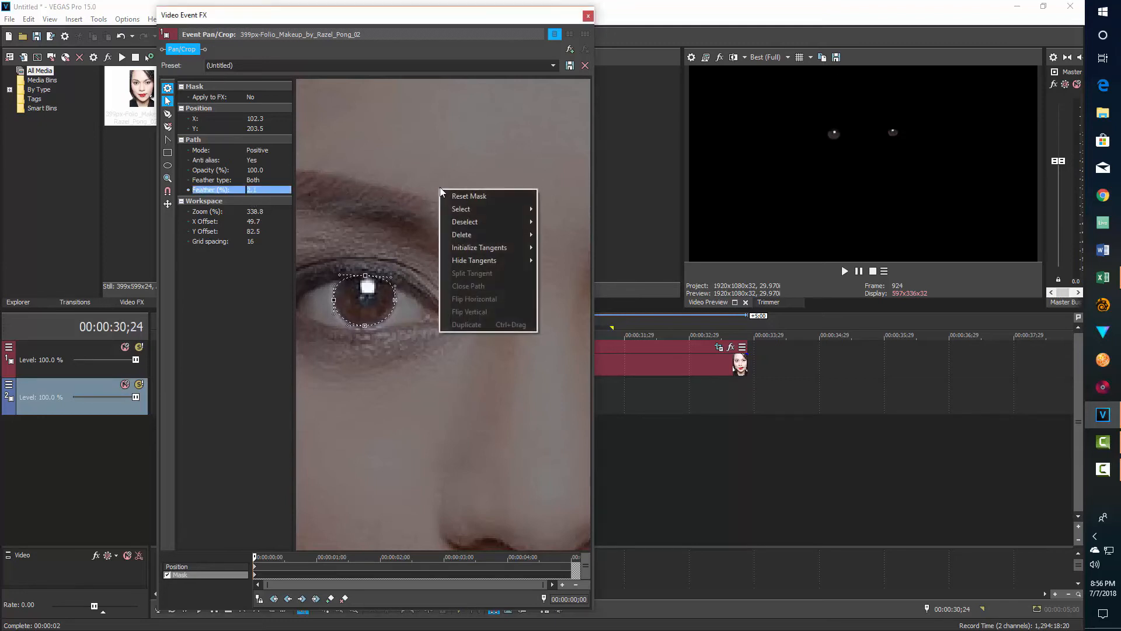
click(469, 195)
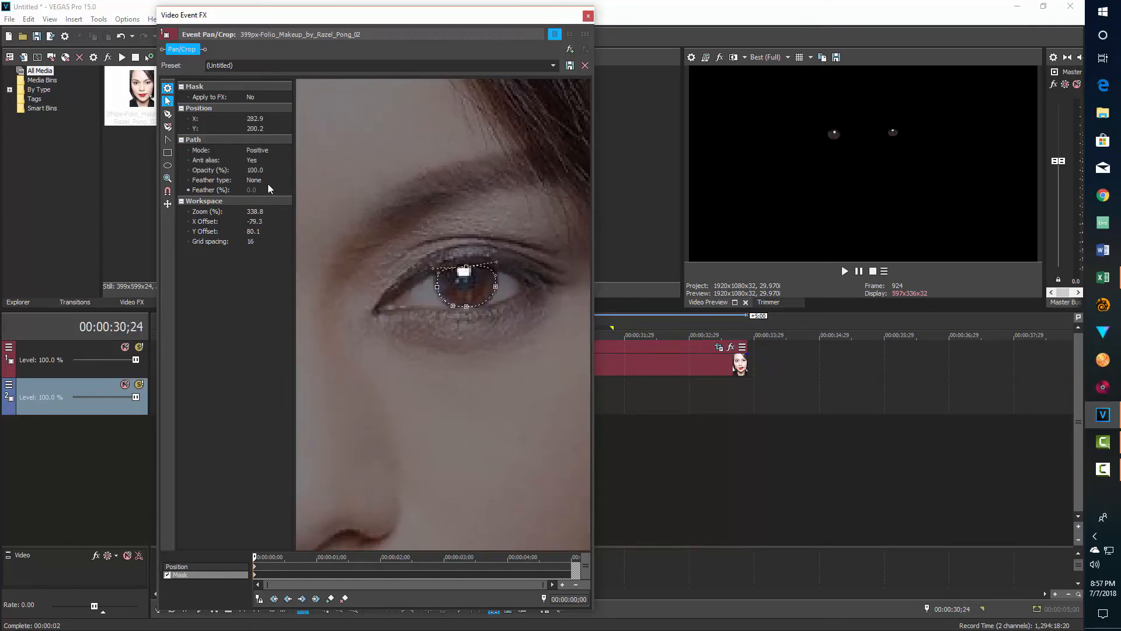
Feather the right iris mask Both ways and deselect its path
click(253, 180)
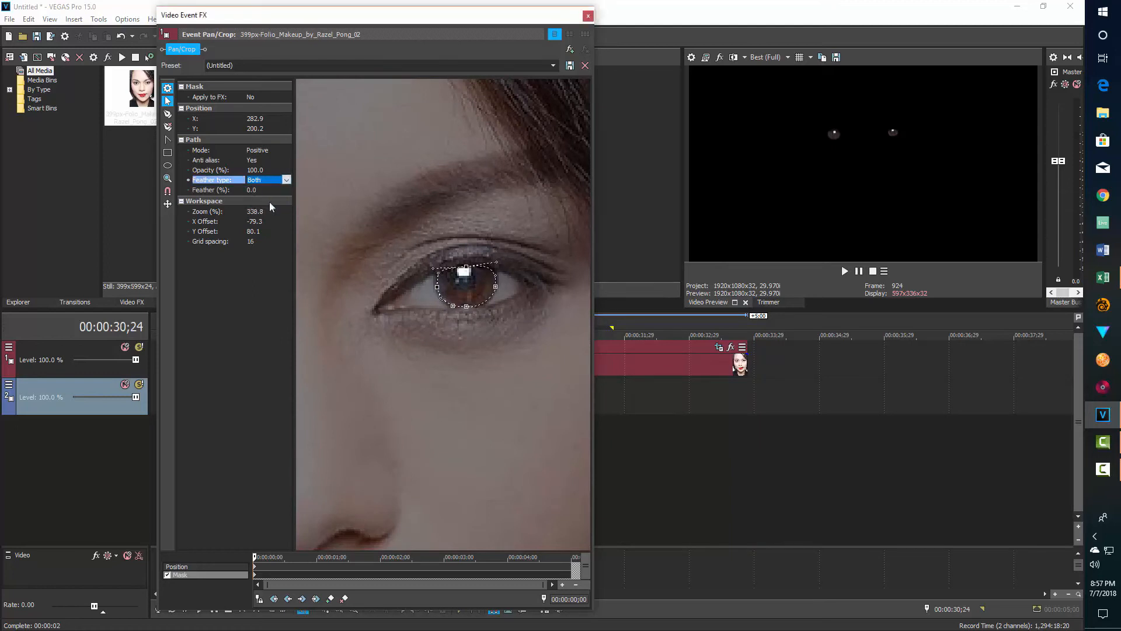
click(254, 189)
text(2.8)
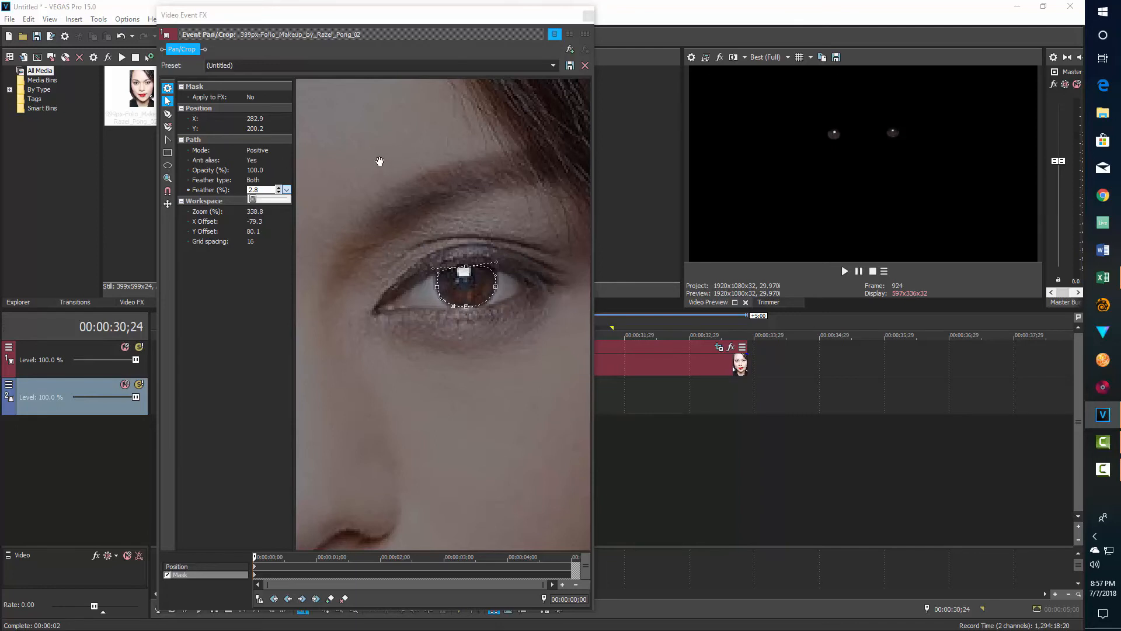
right_click(465, 286)
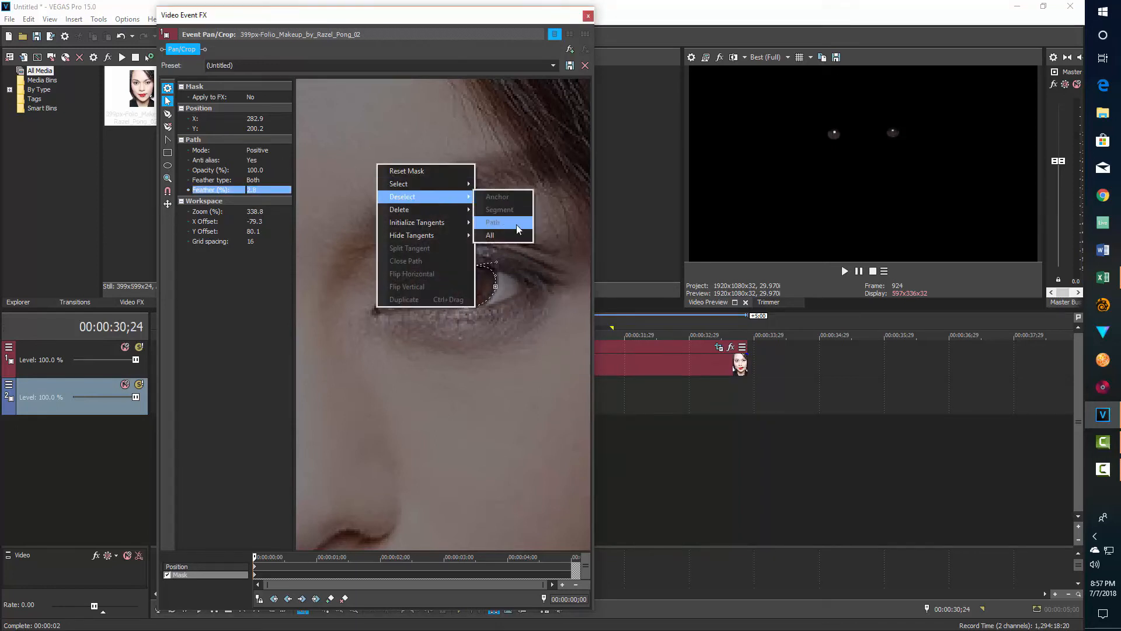
click(490, 235)
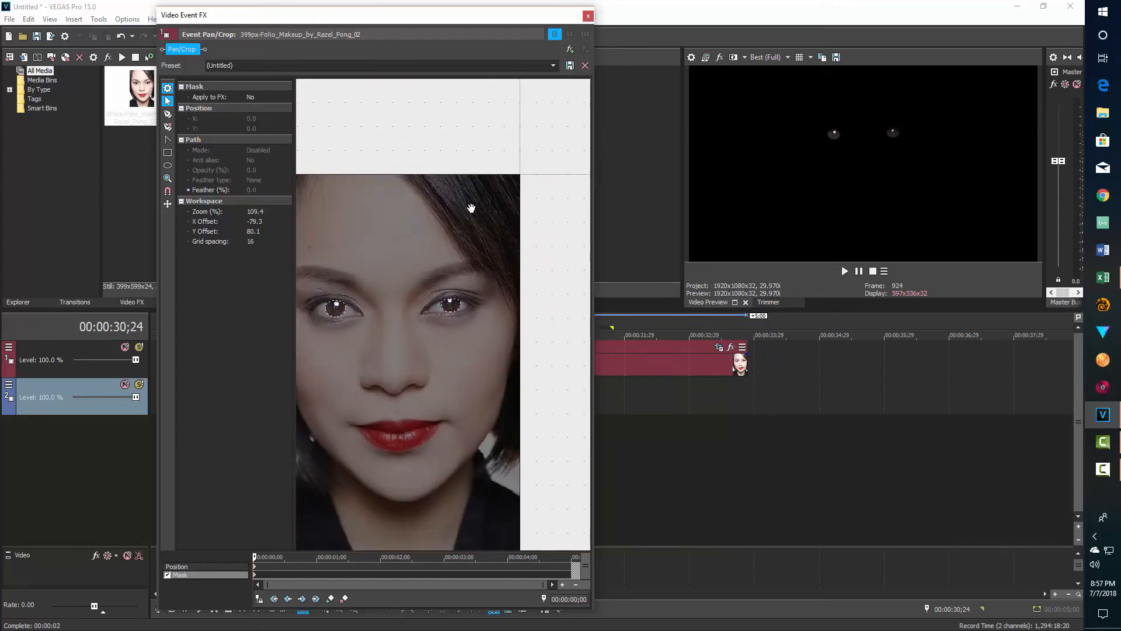
Close the Video Event FX window and pick the portrait for the lower track
click(587, 15)
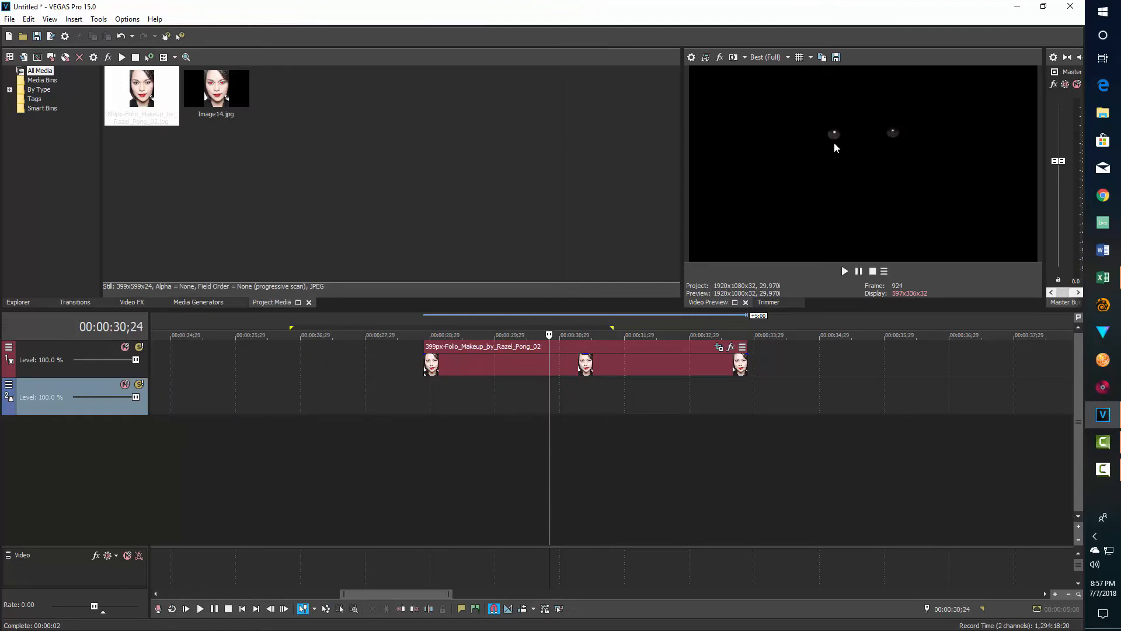
mouse_move(220, 191)
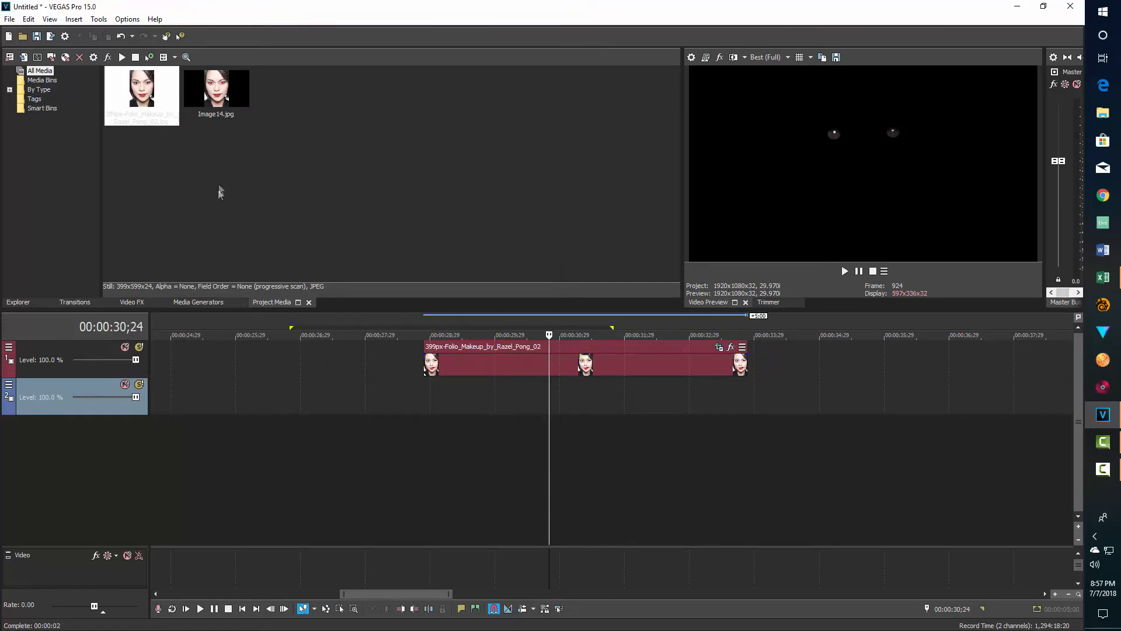
click(141, 94)
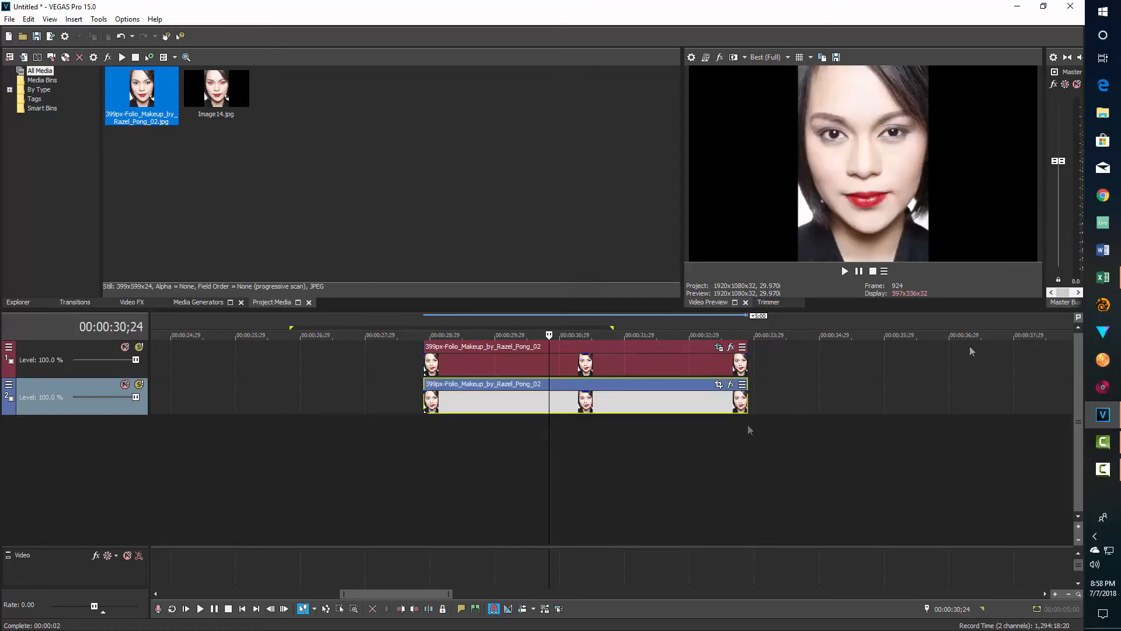
mouse_move(954, 210)
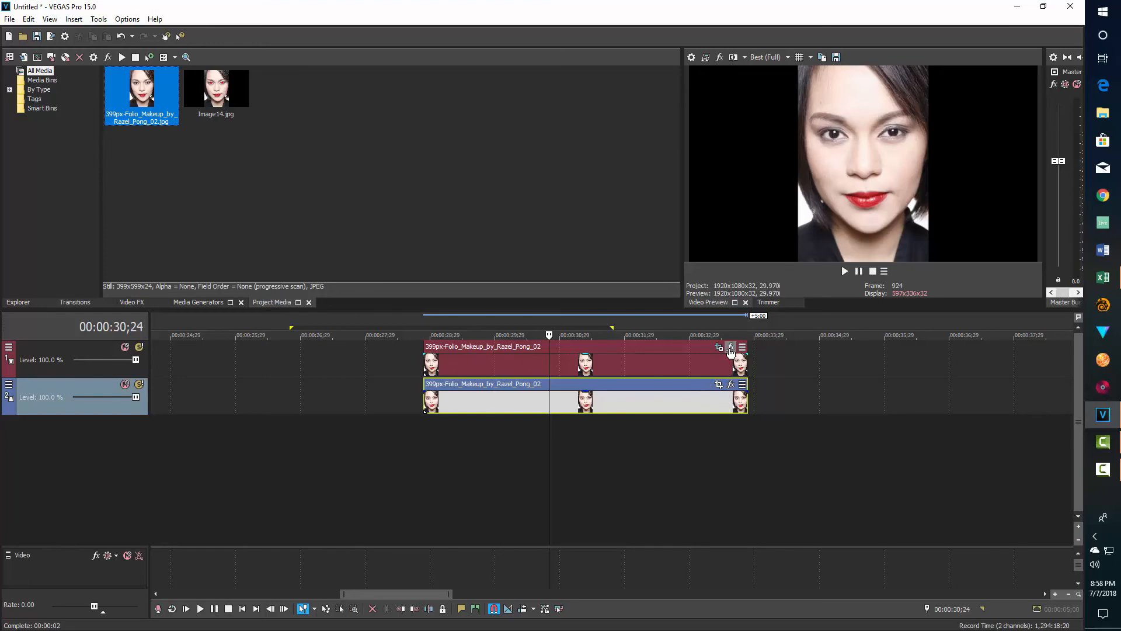
Add the VEGAS Color Corrector effect to the portrait event from the Plug-In Chooser
click(731, 347)
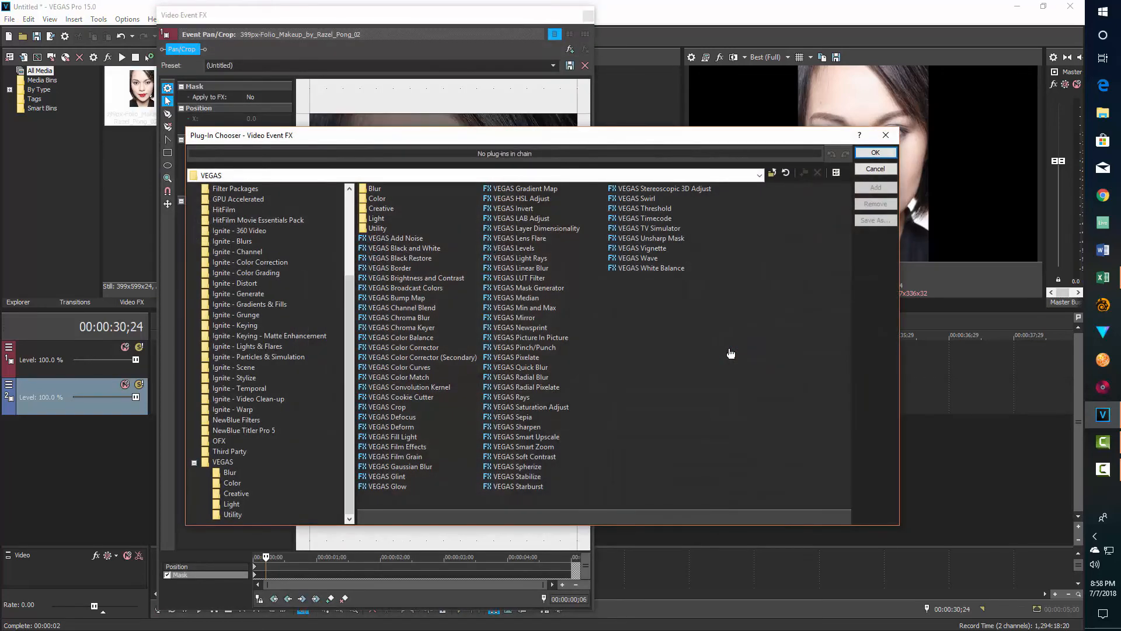
click(403, 347)
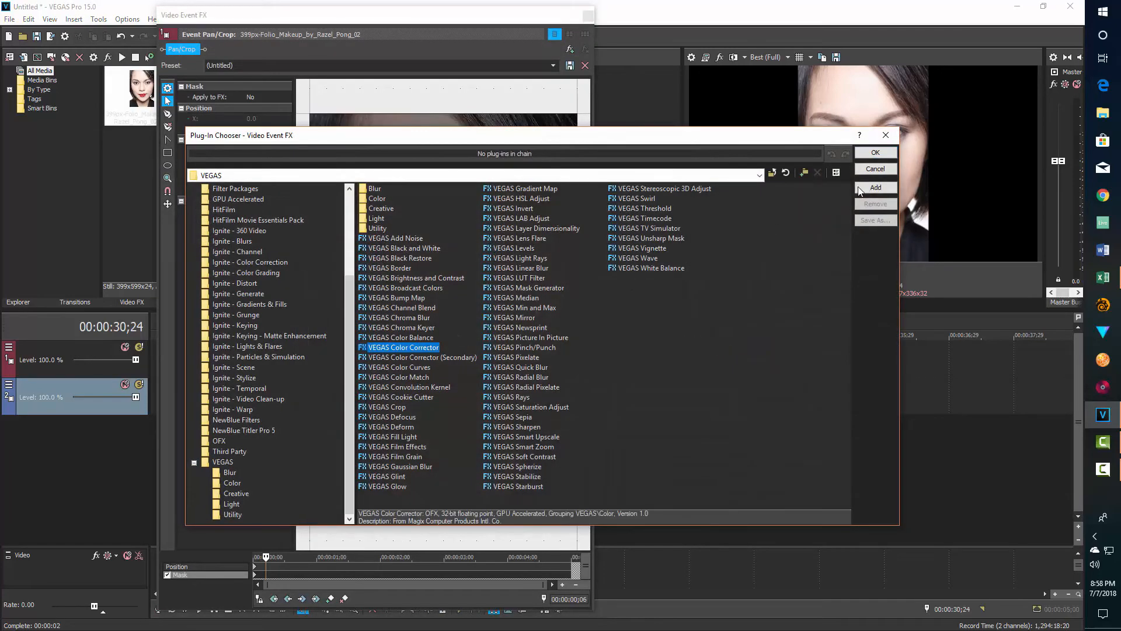
click(874, 152)
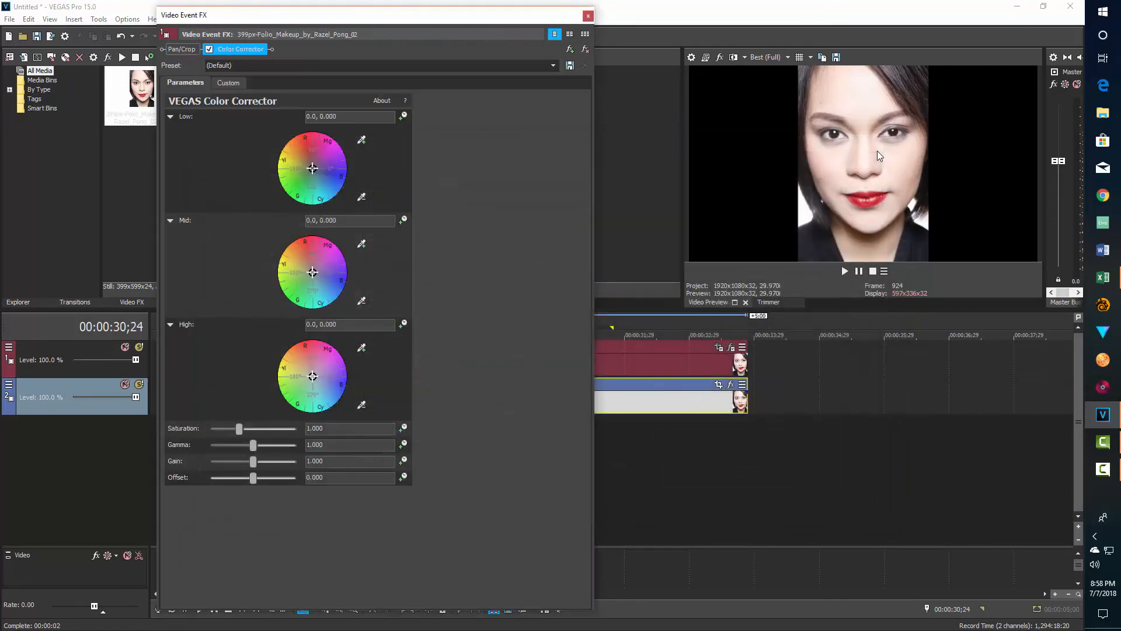
mouse_move(463, 231)
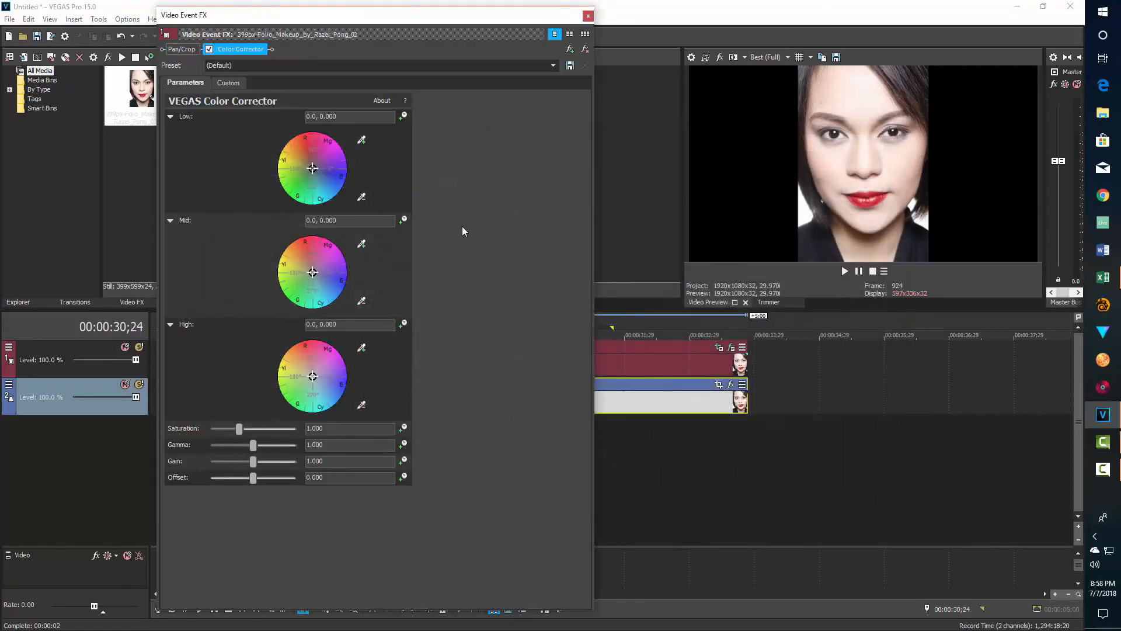
mouse_move(313, 140)
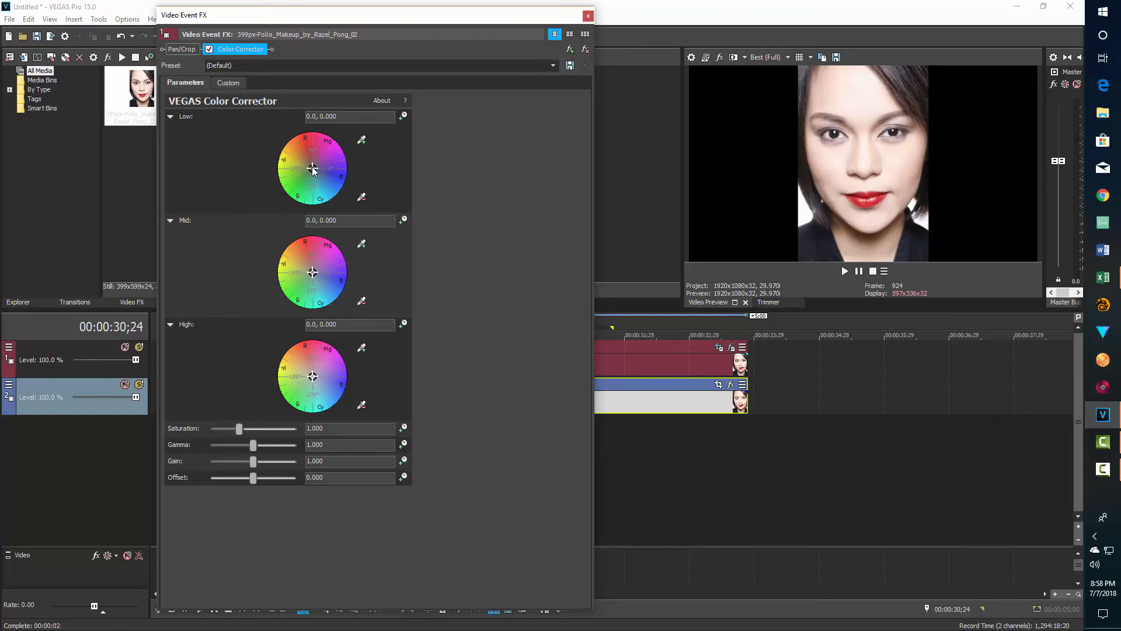
Drag the Low, Mid and High color wheel points toward red so the irises turn red
drag(313, 169, 304, 142)
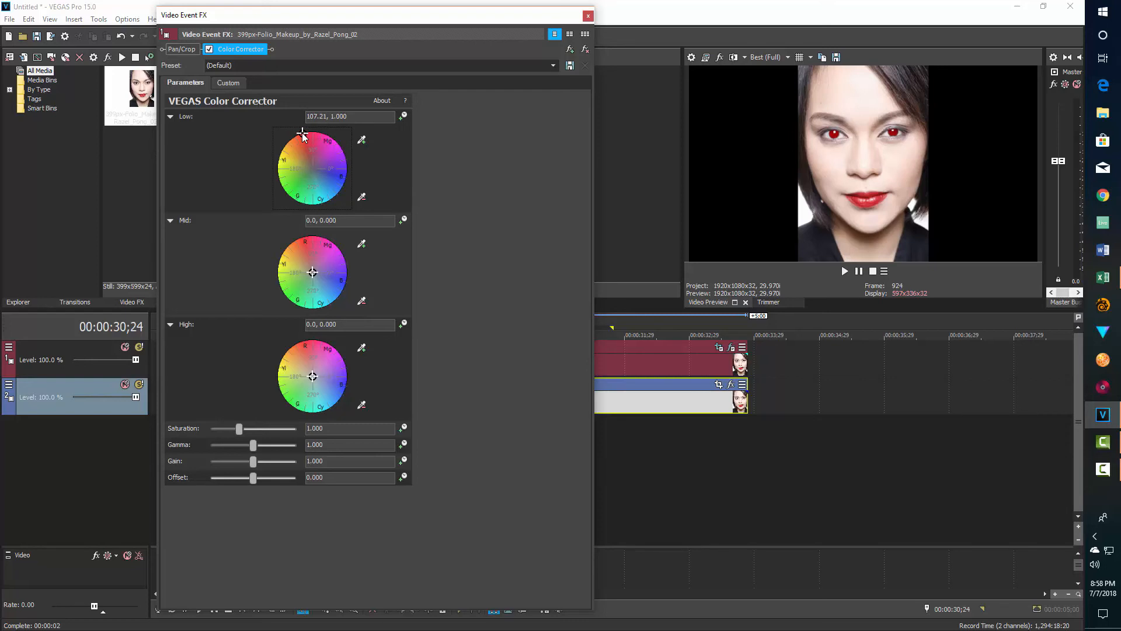
drag(302, 133, 306, 138)
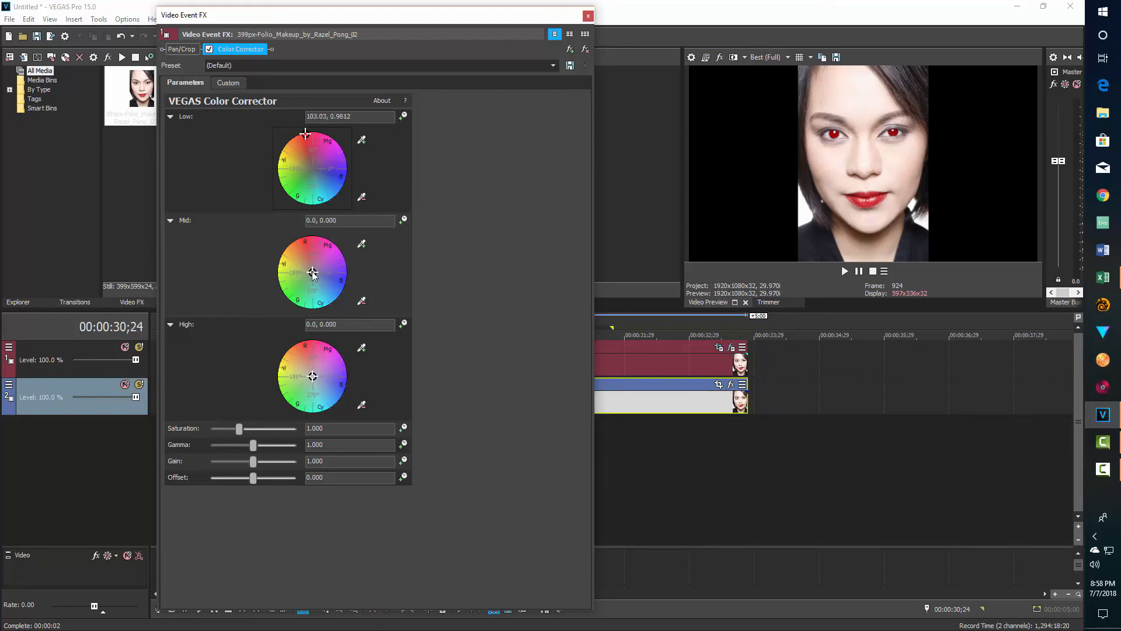
drag(313, 274, 306, 243)
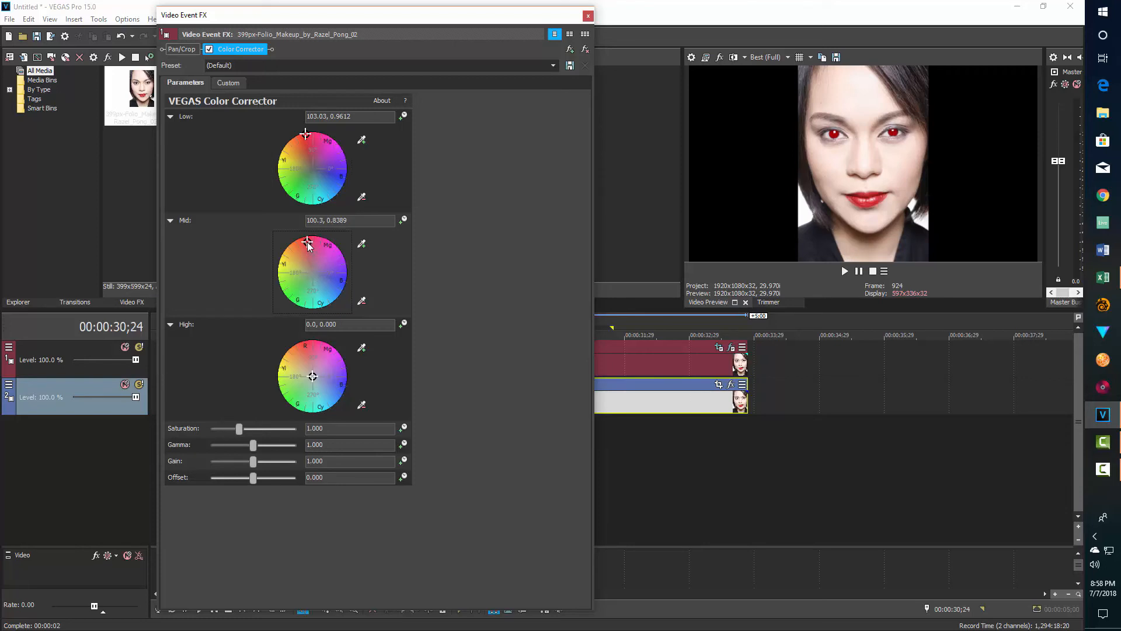
drag(307, 242, 308, 257)
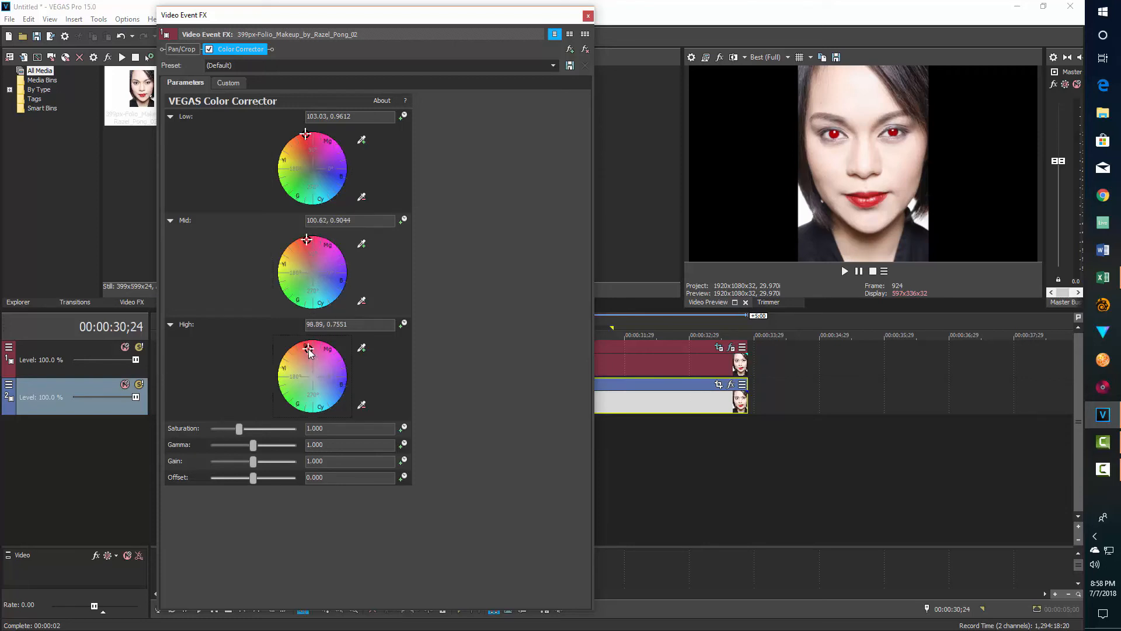
drag(308, 350, 307, 355)
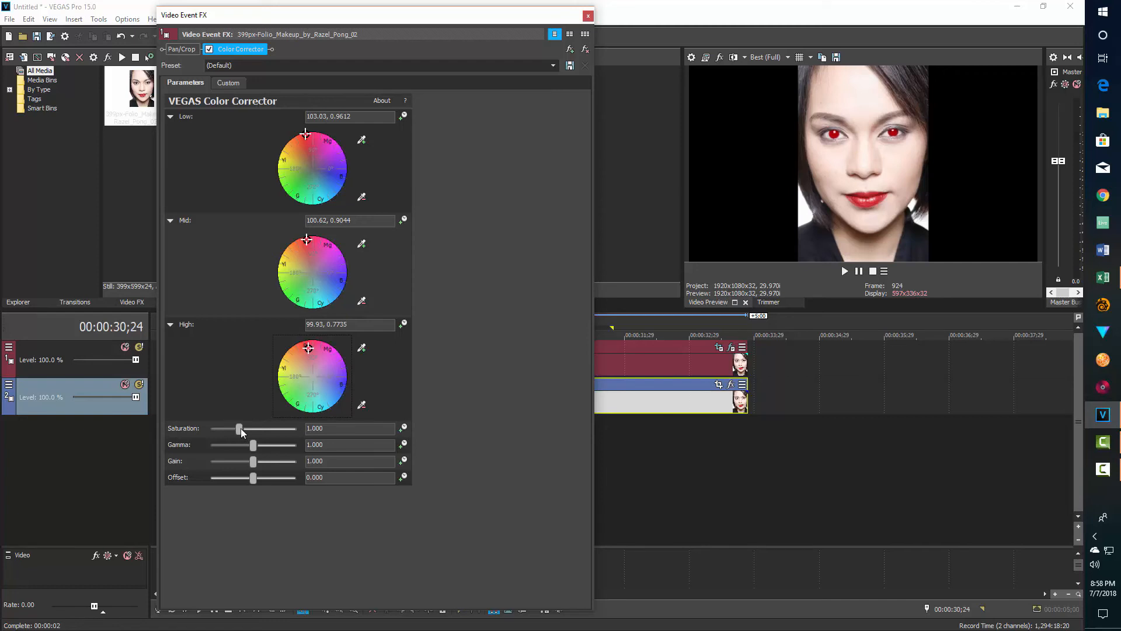
Keyframe Saturation to ramp from 0.000 at the start to 3.000 at the end keyframe
drag(239, 428, 210, 429)
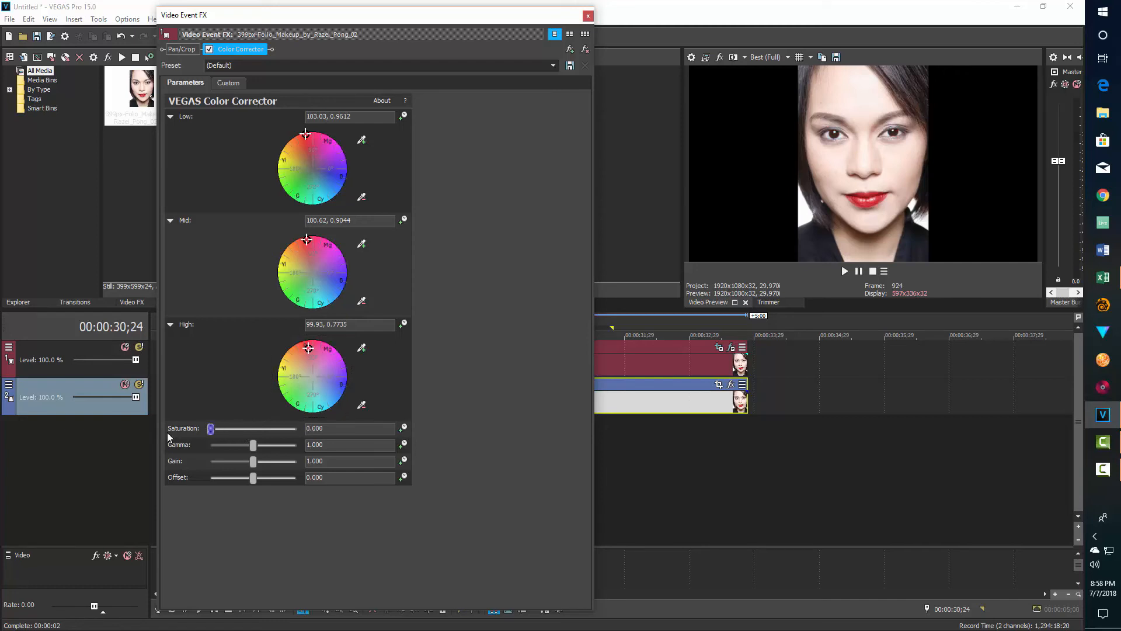
mouse_move(403, 427)
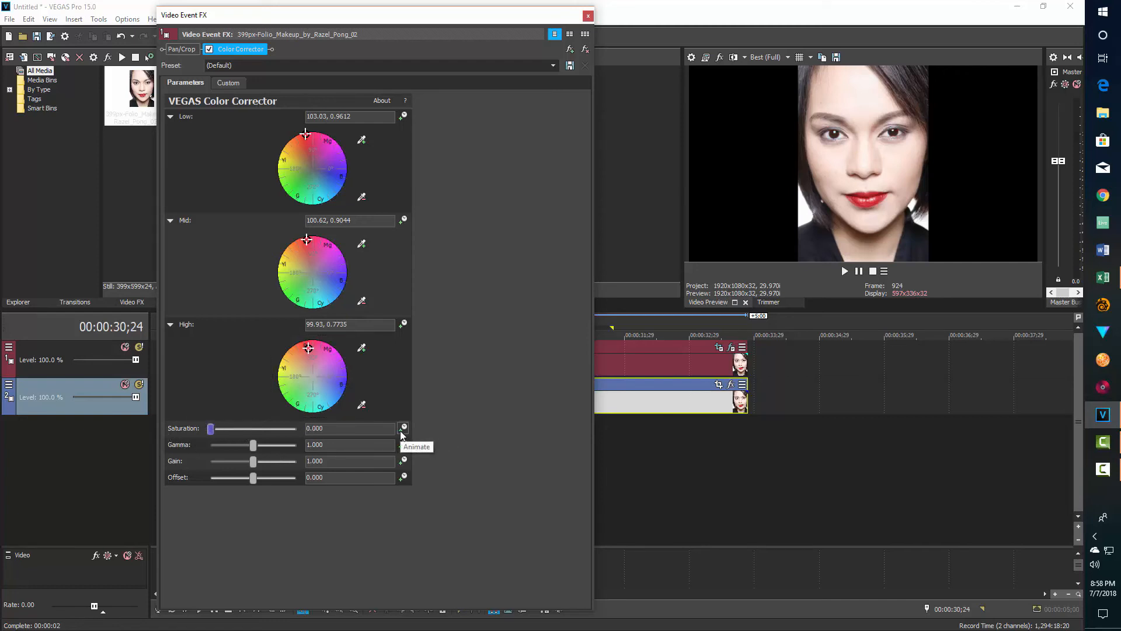
click(403, 428)
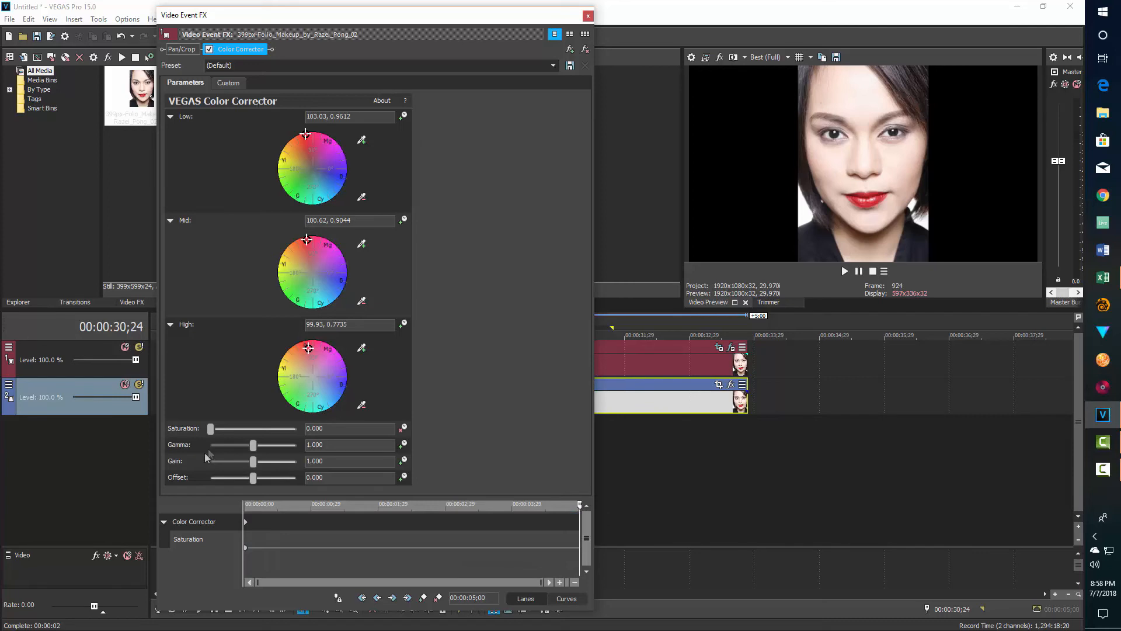
drag(211, 428, 225, 429)
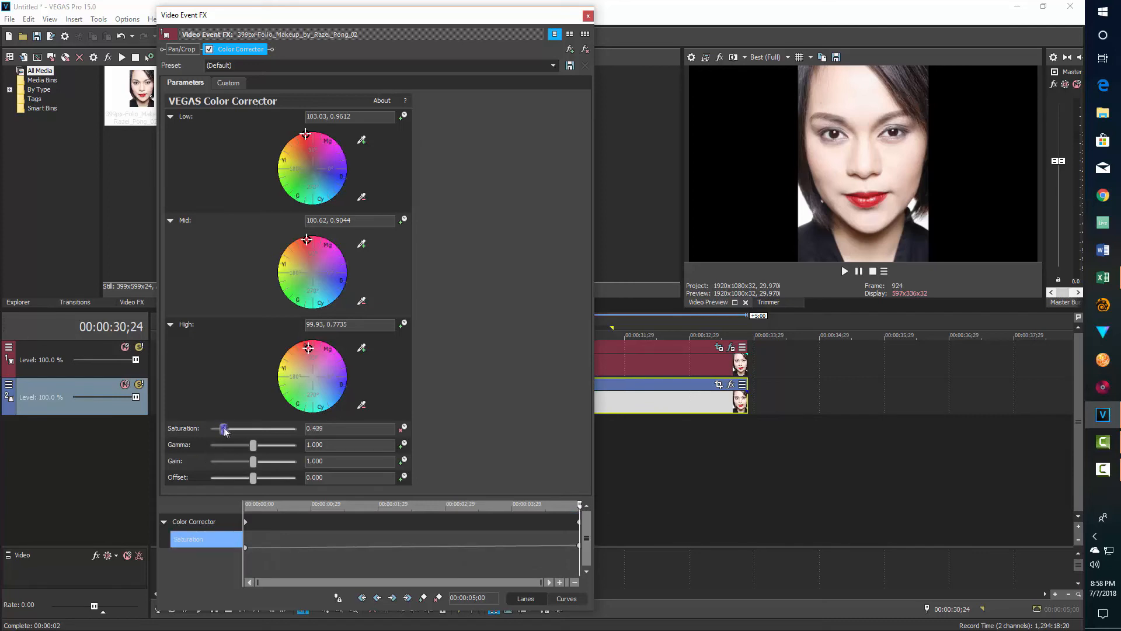
drag(224, 429, 281, 429)
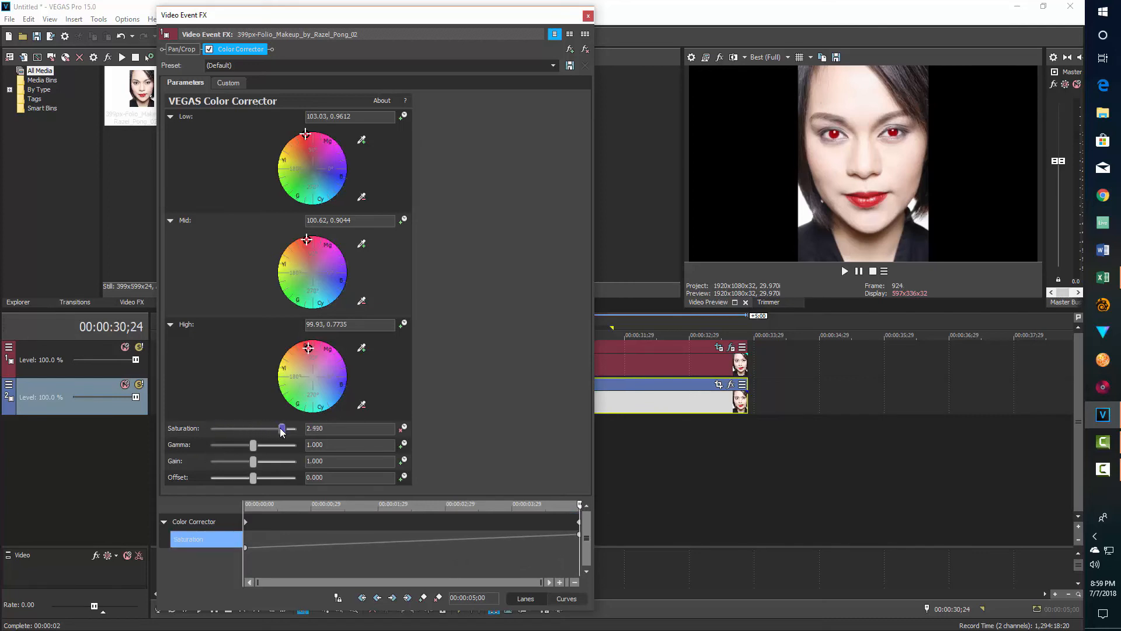
drag(281, 427, 295, 427)
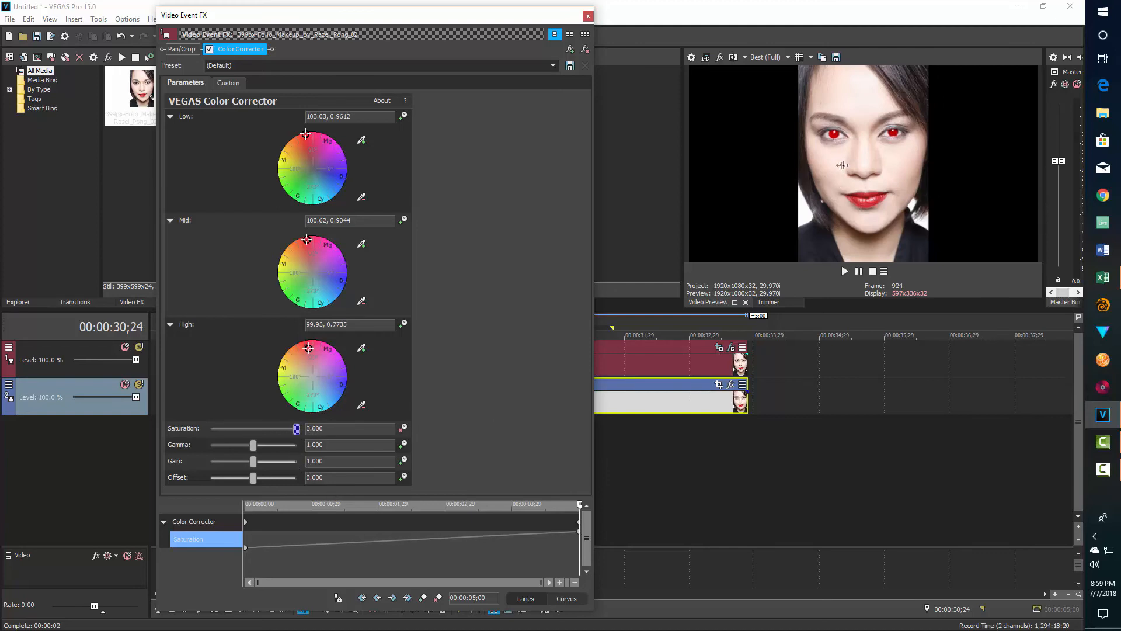
mouse_move(922, 135)
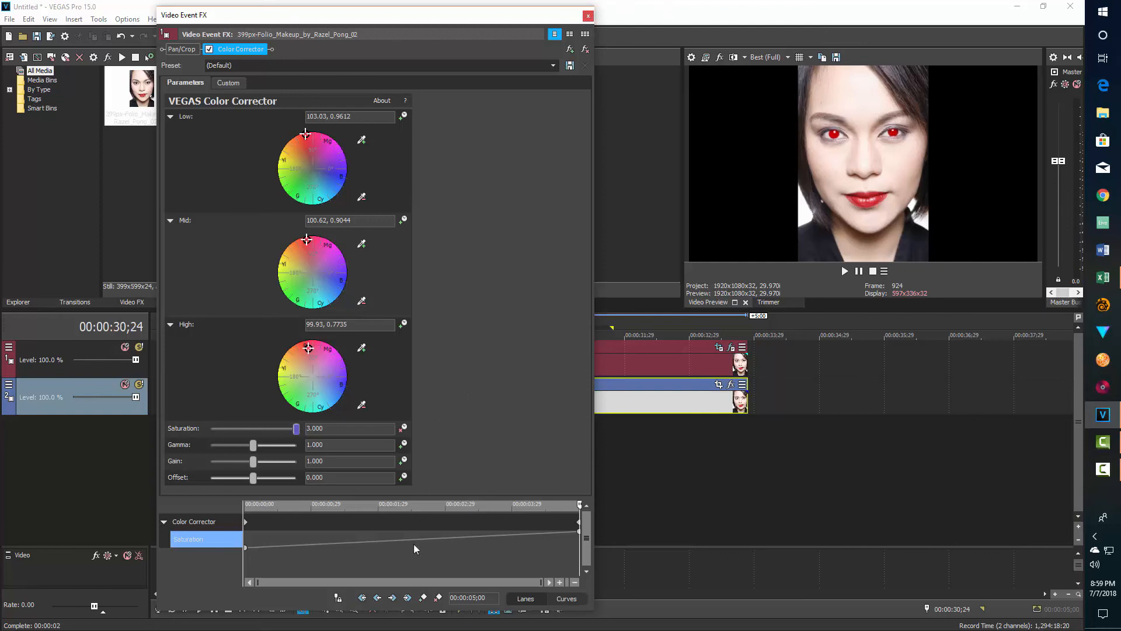
Give the first Saturation keyframe a Smooth Fade curve and close the Video Event FX window
click(565, 598)
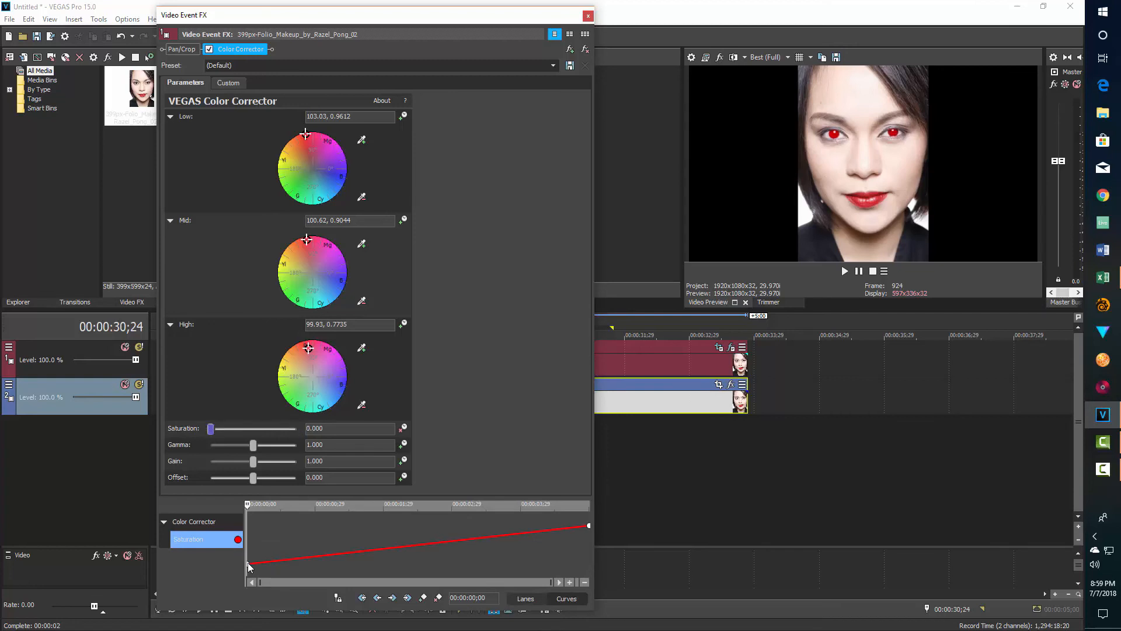
right_click(250, 566)
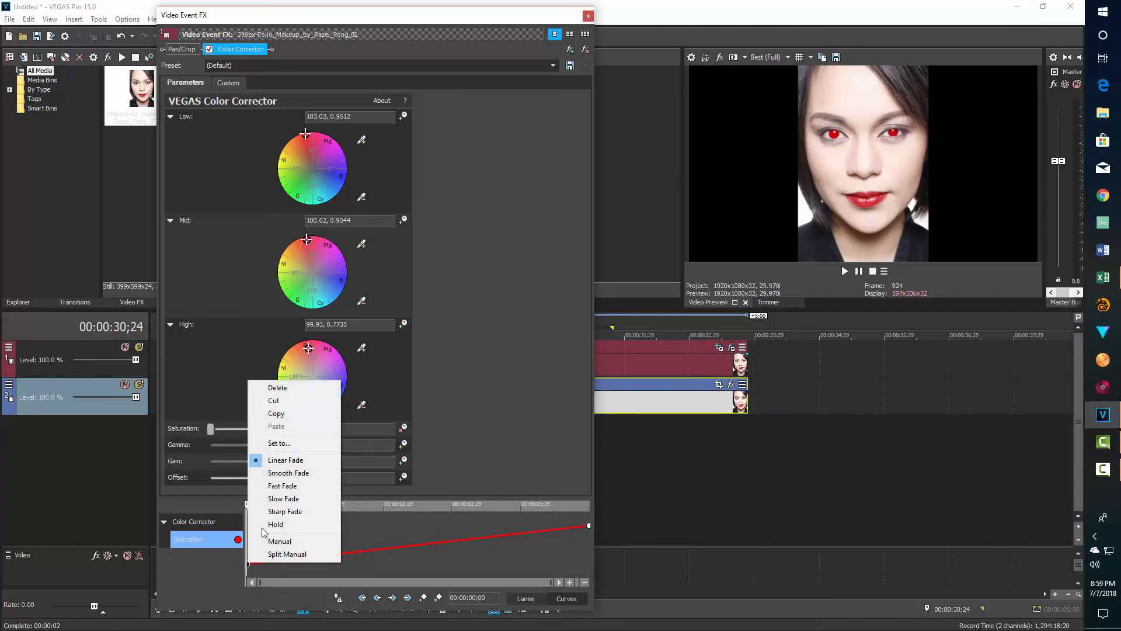
click(289, 473)
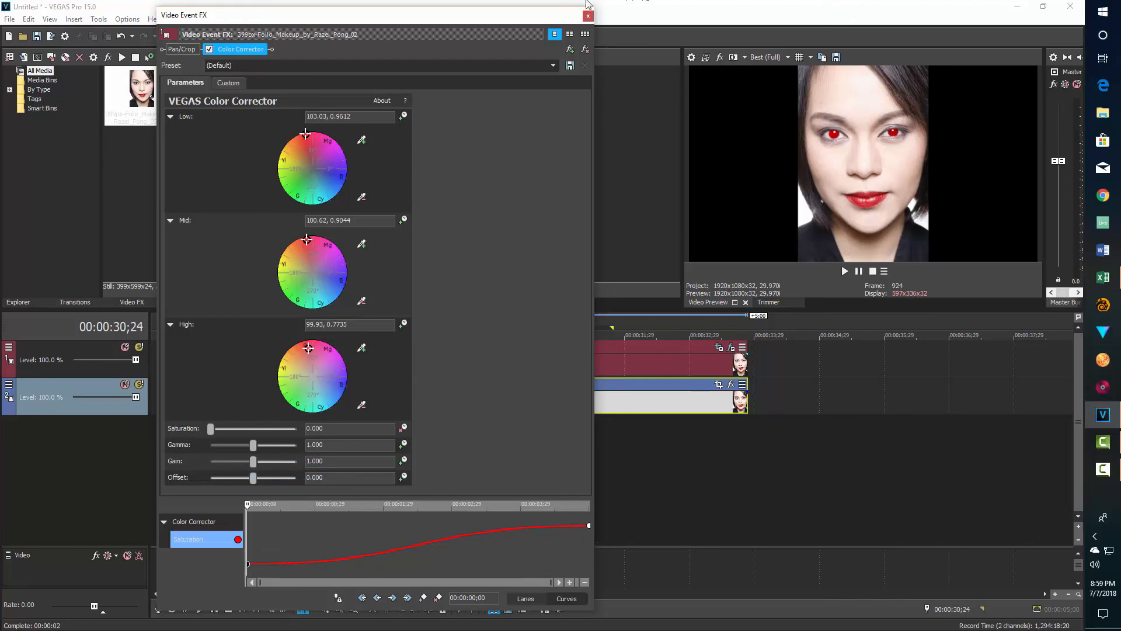
click(587, 14)
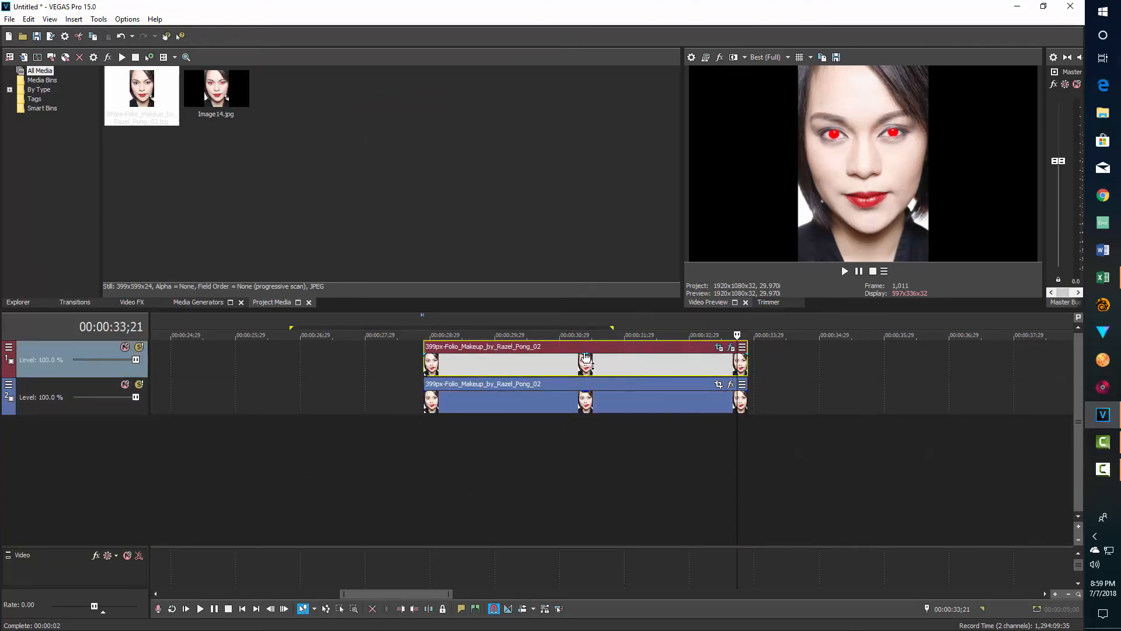
drag(585, 355, 587, 366)
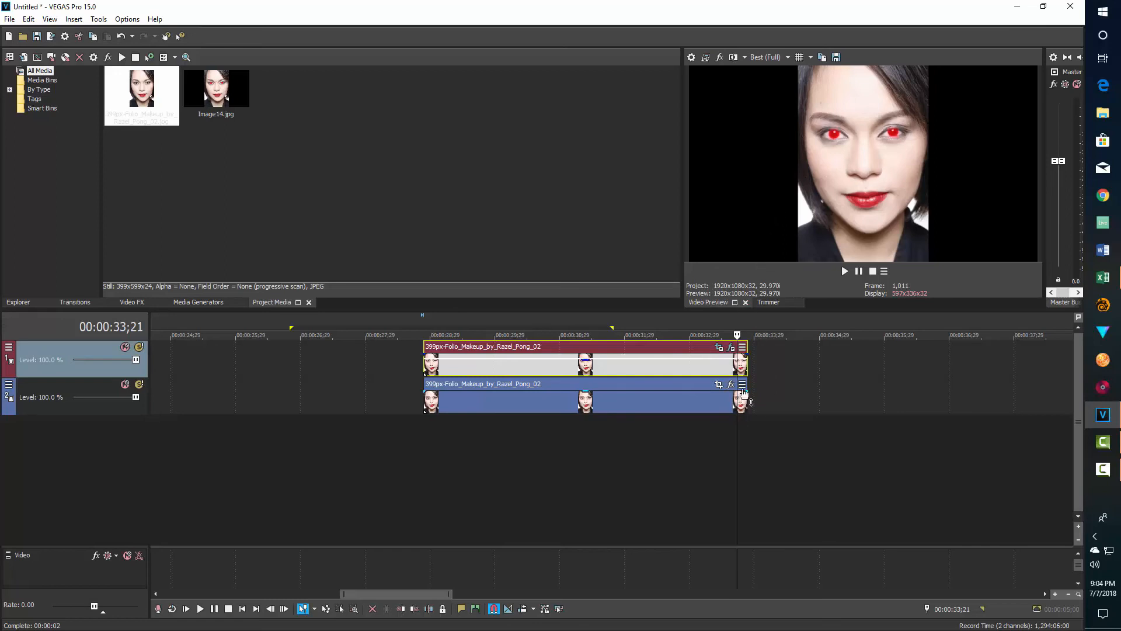
right_click(744, 390)
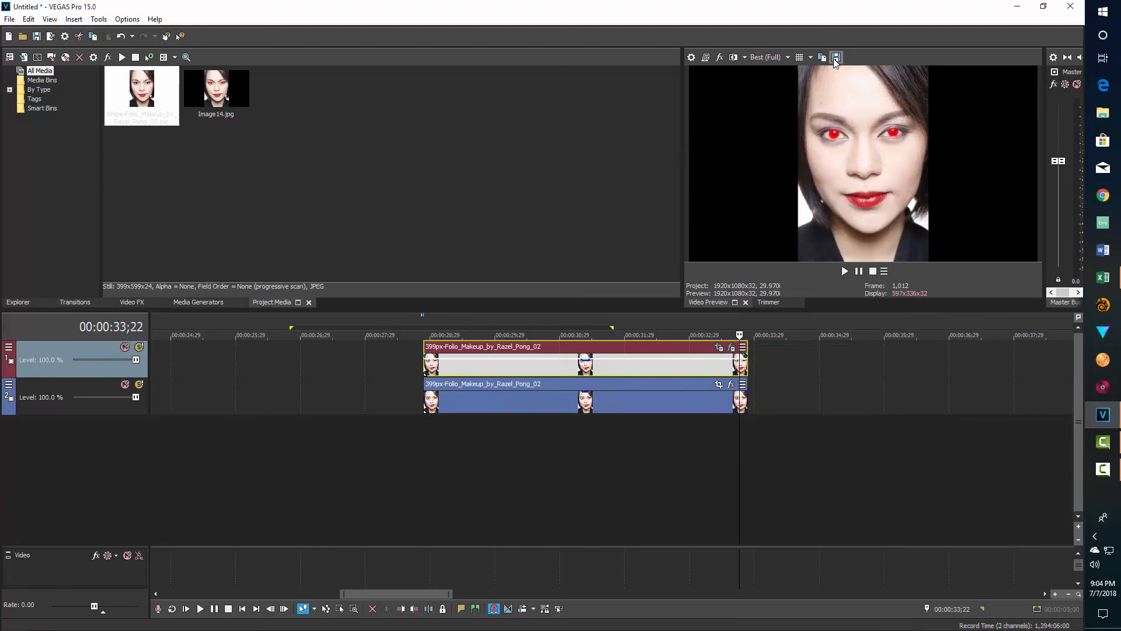
Save the preview frame as snapshot Image16.jpg, adding it to the media list and timeline
click(835, 58)
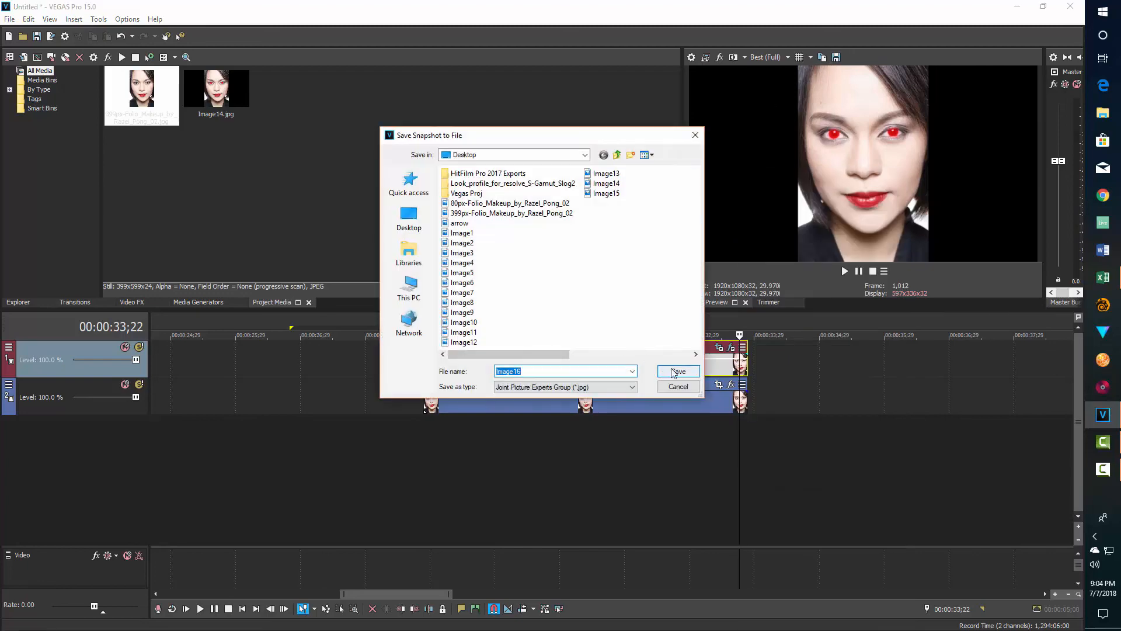
click(676, 371)
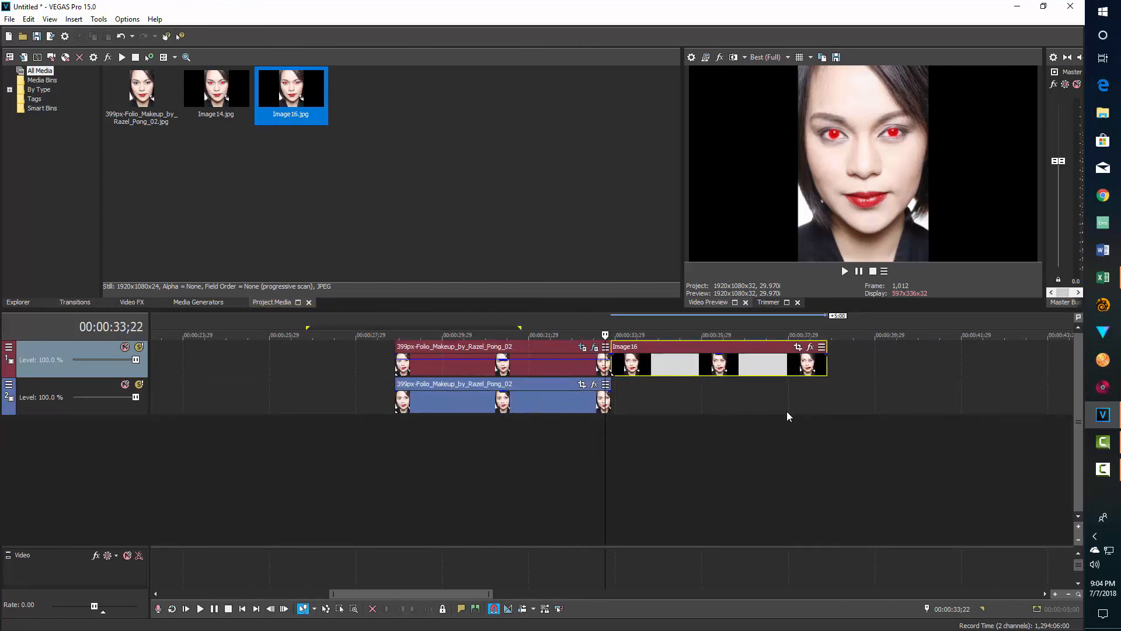
mouse_move(859, 365)
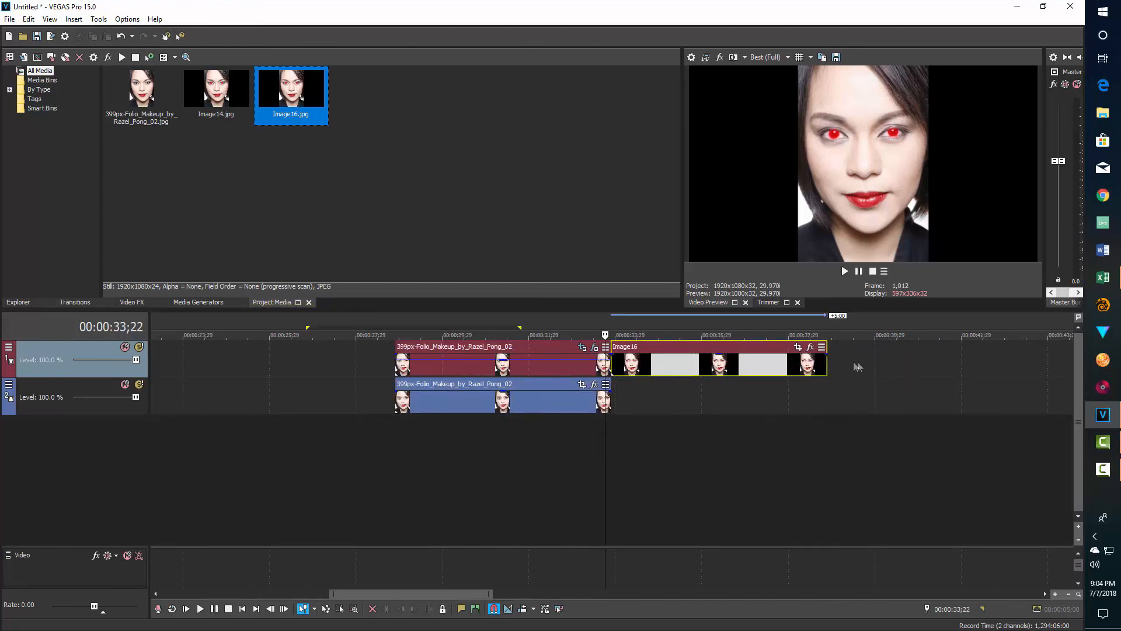